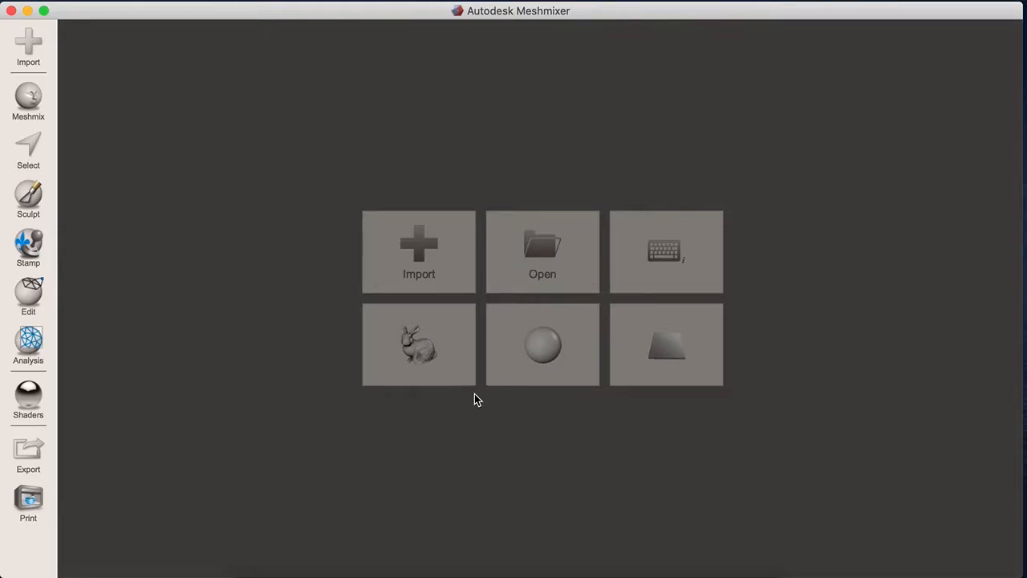
mouse_move(523, 472)
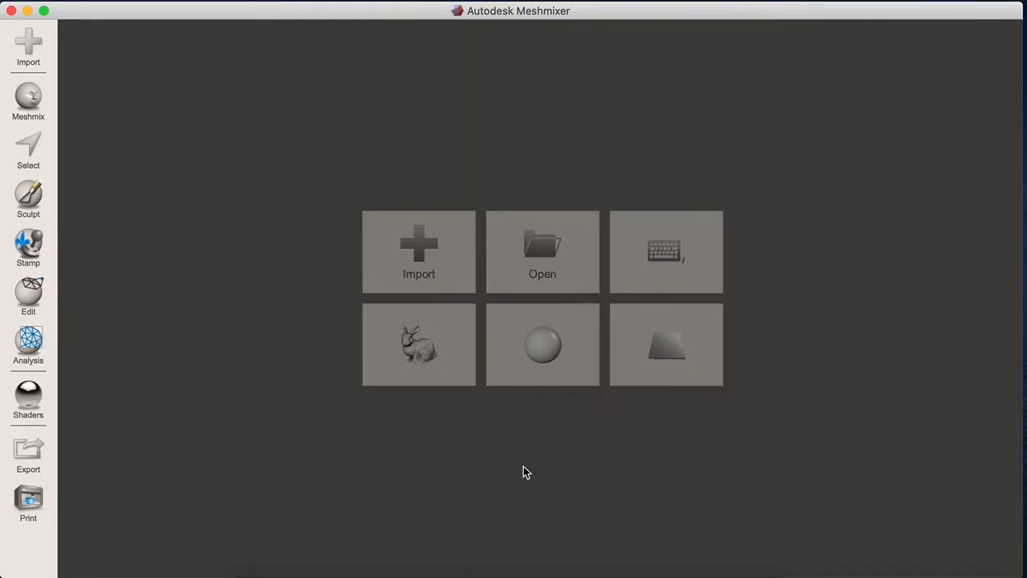
mouse_move(514, 491)
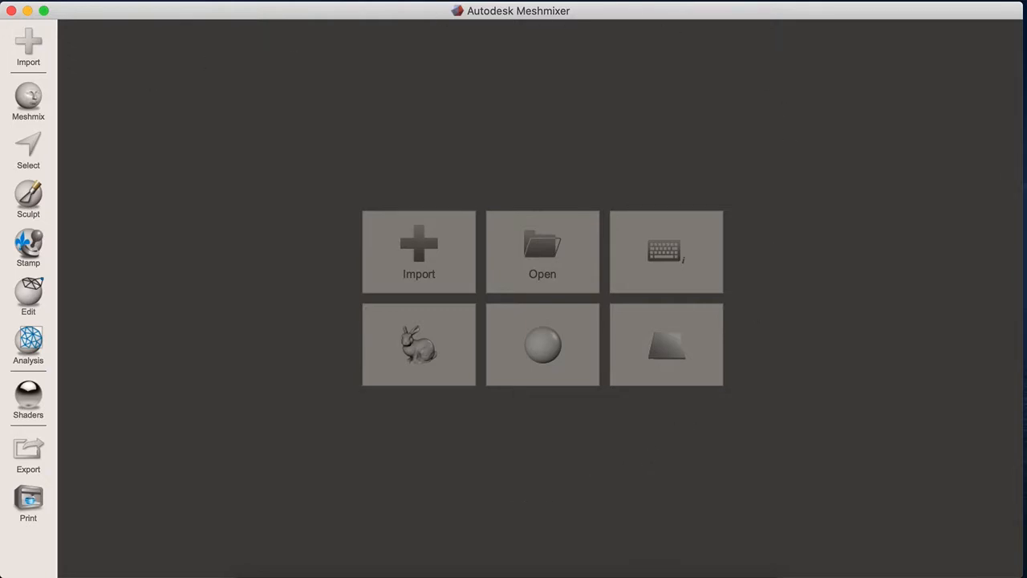
mouse_move(553, 22)
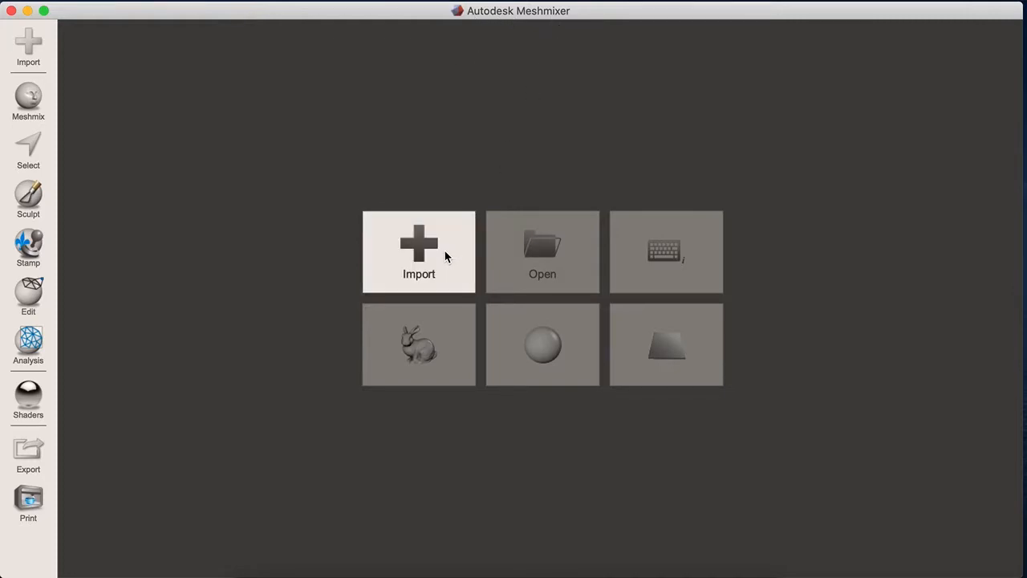
Import Lapicero.stl from Downloads > imakina and orbit to look into the holder.
click(417, 250)
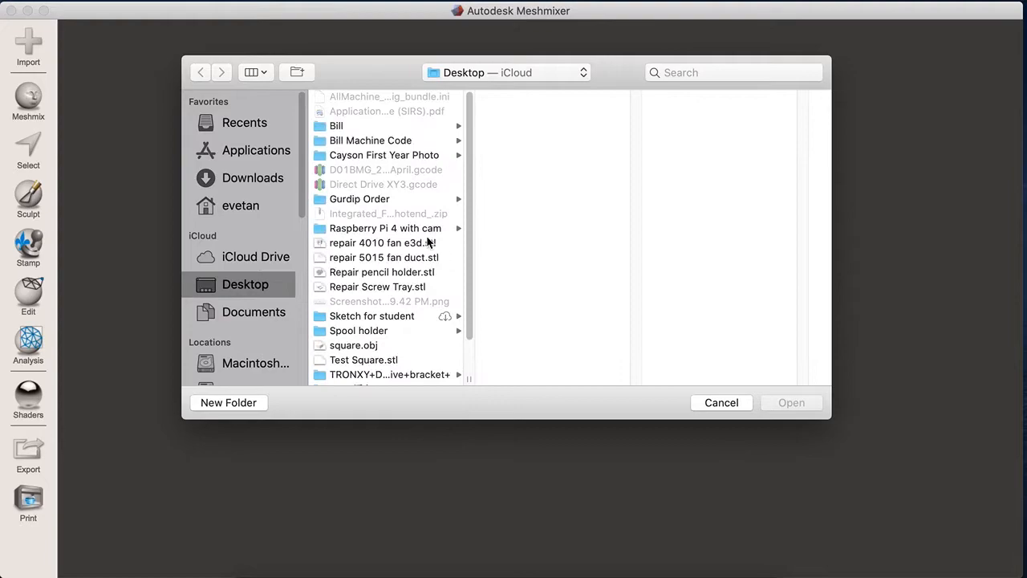
click(252, 177)
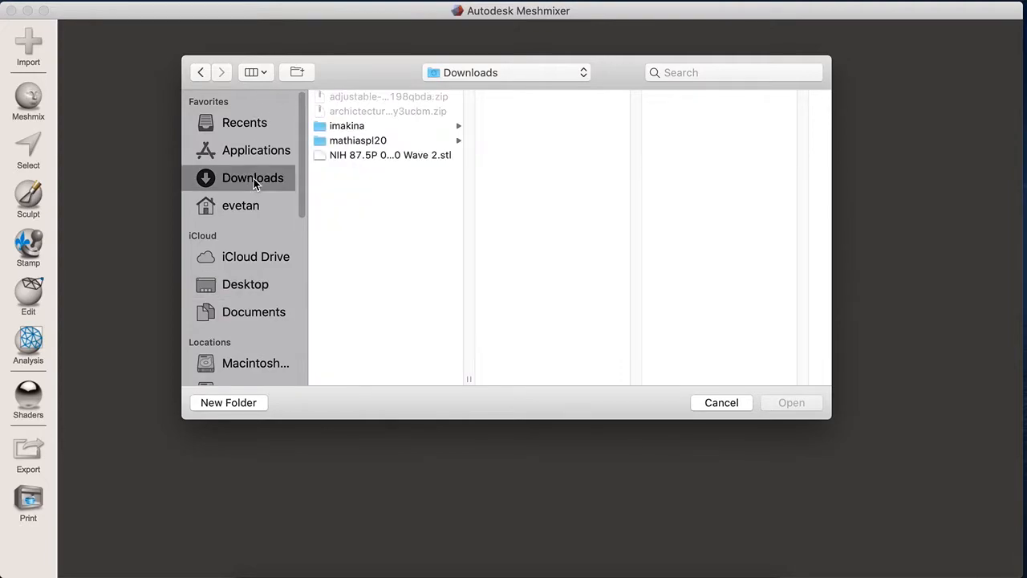
click(346, 125)
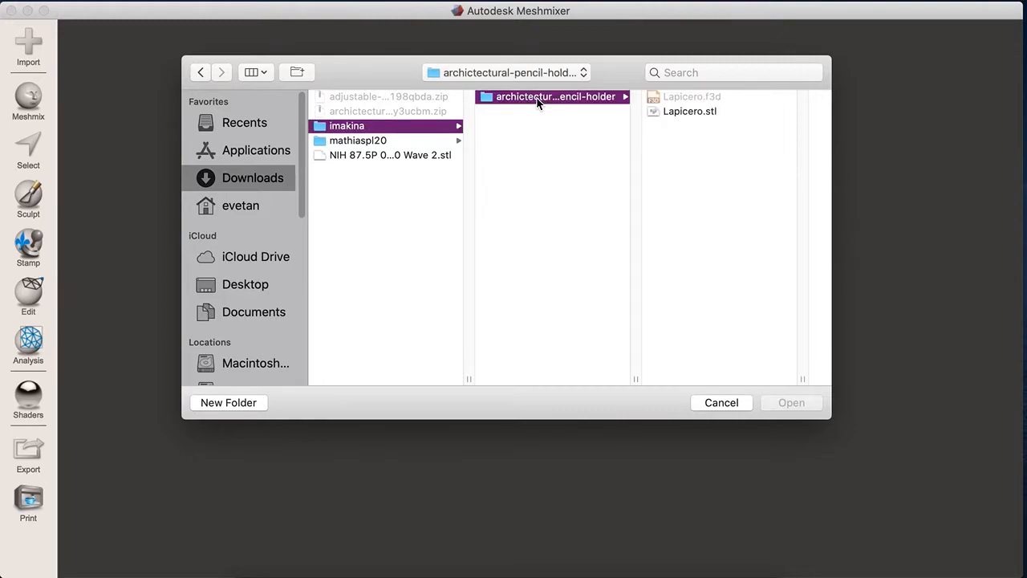
click(690, 111)
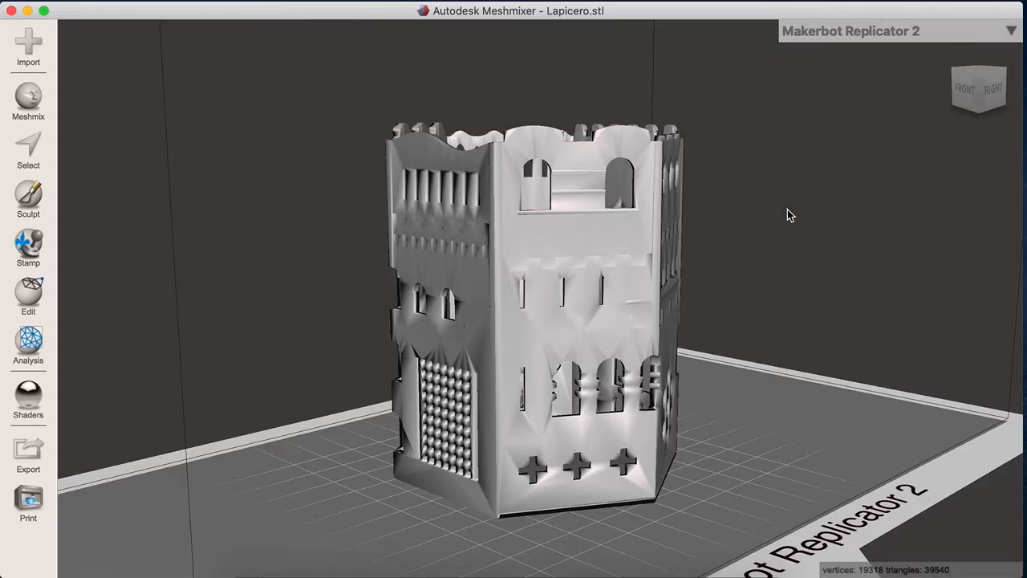
drag(790, 215, 714, 369)
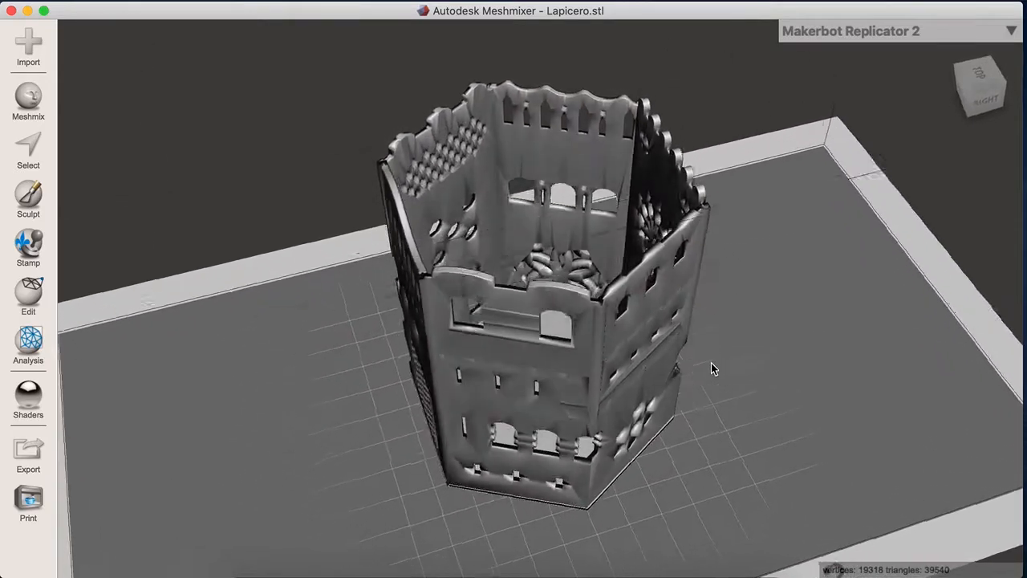
drag(714, 369, 510, 291)
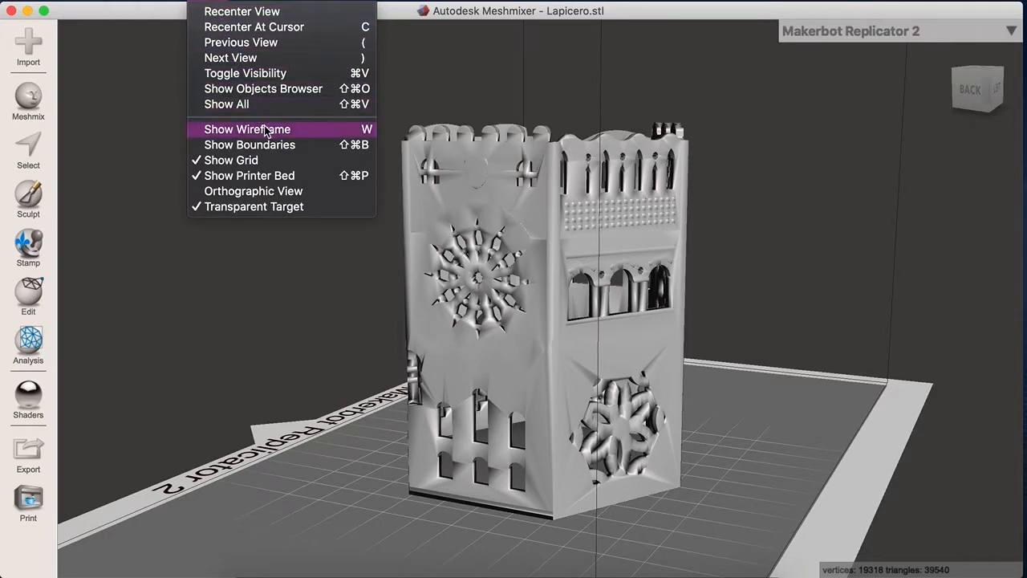
click(247, 128)
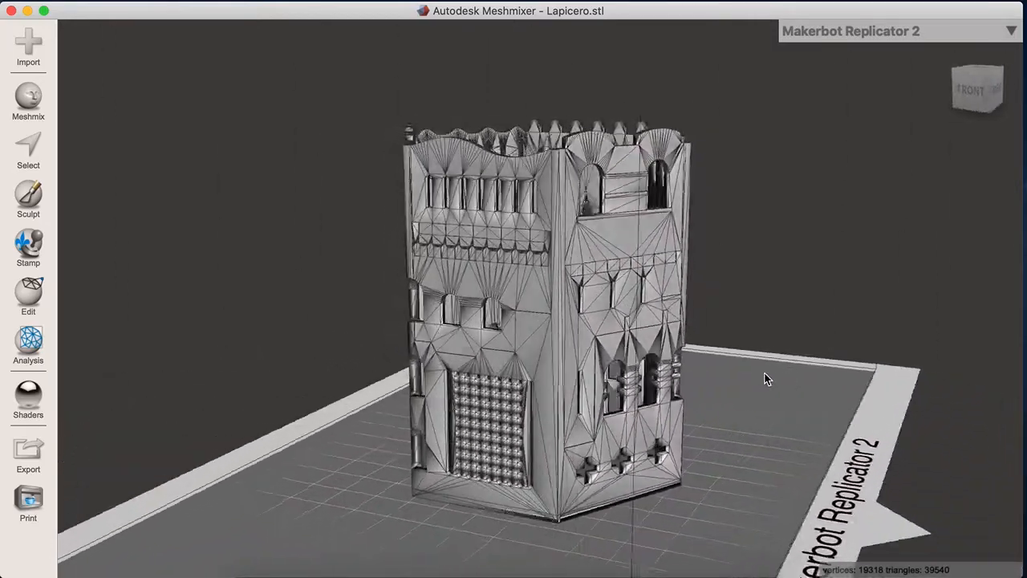
drag(767, 379, 822, 347)
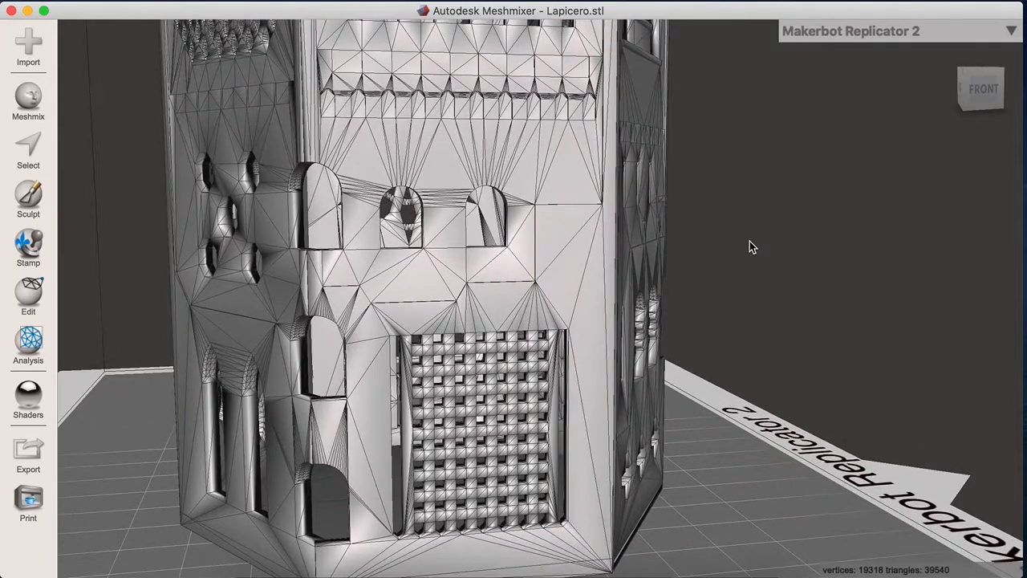
drag(752, 247, 505, 286)
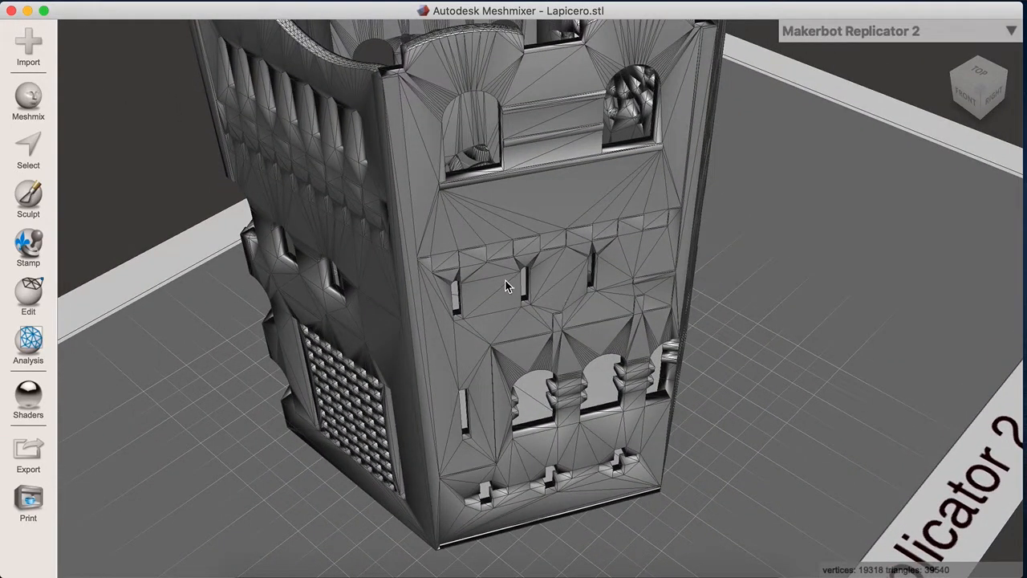
drag(506, 286, 430, 264)
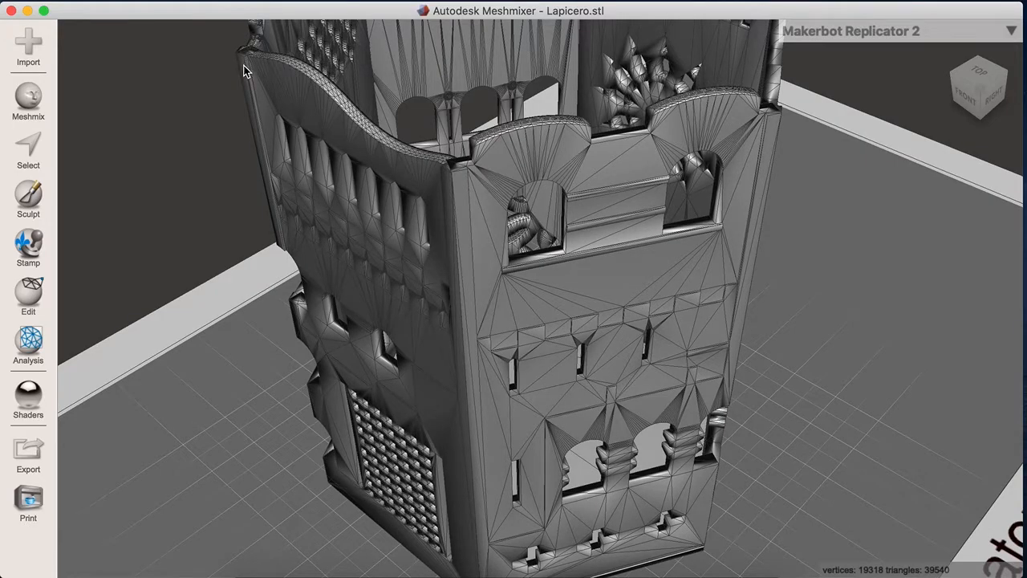
mouse_move(215, 152)
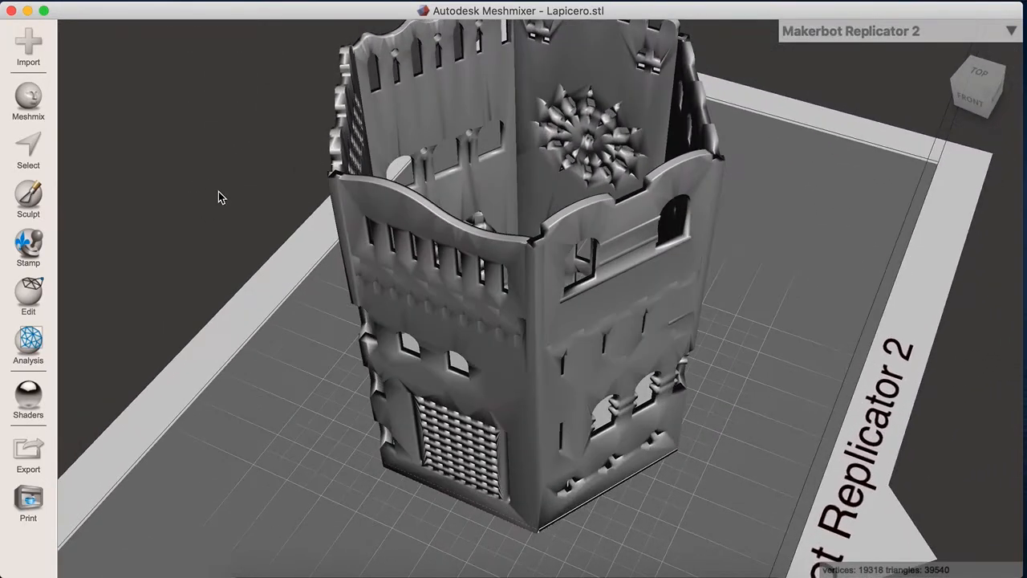
Start Make Solid from the Edit operations and set the solid type to Accurate.
click(29, 293)
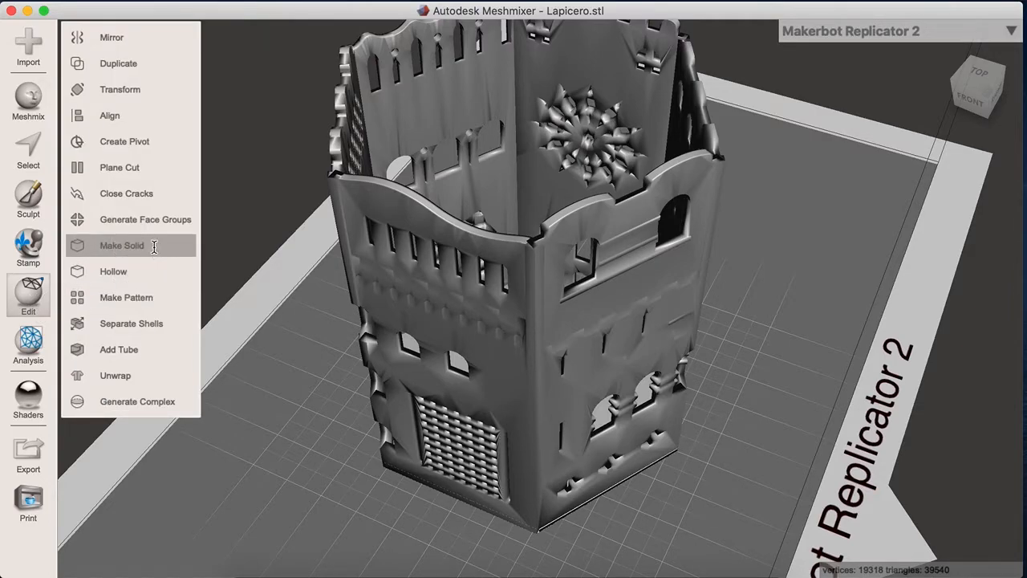
click(122, 244)
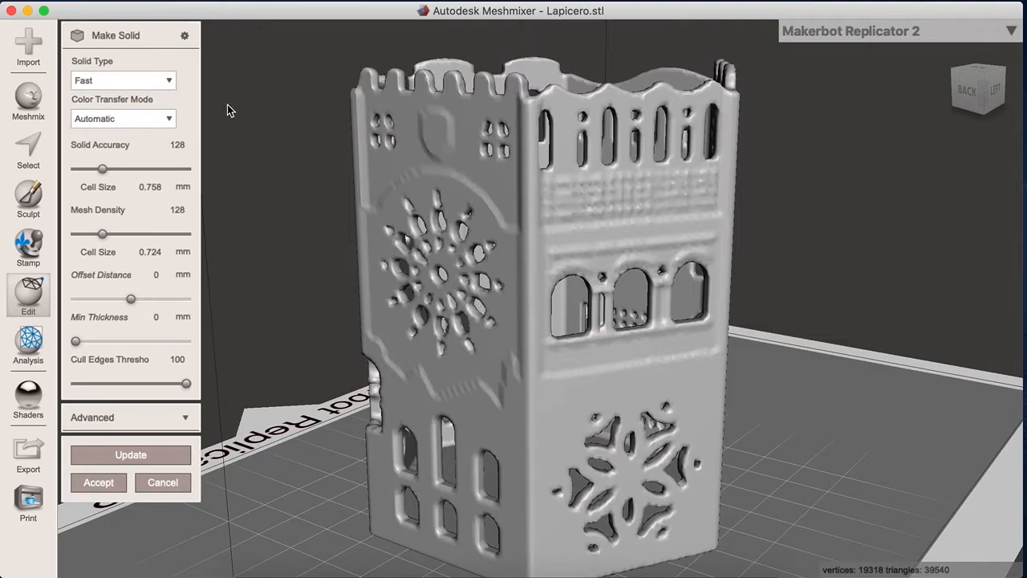
mouse_move(163, 86)
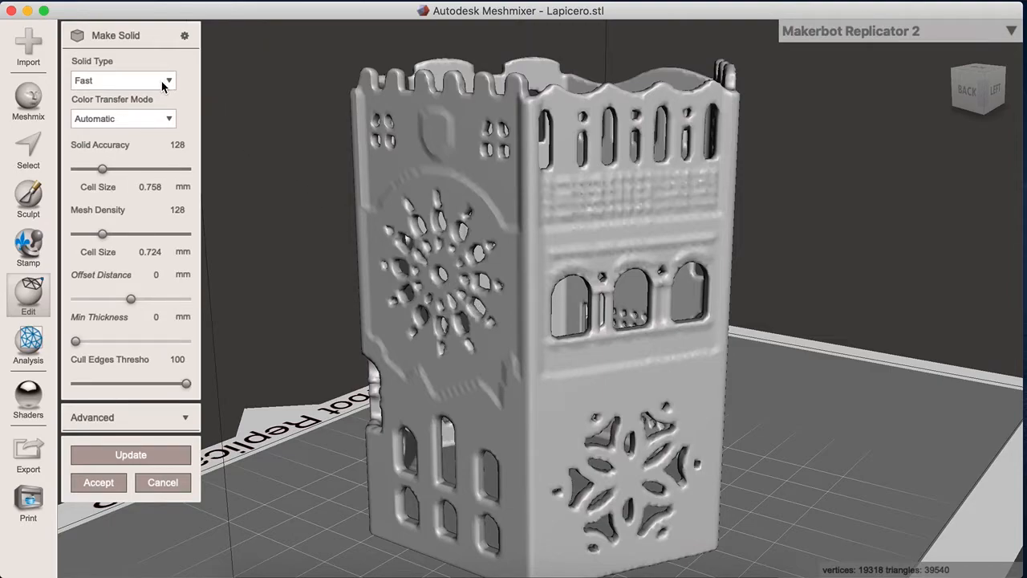
click(120, 80)
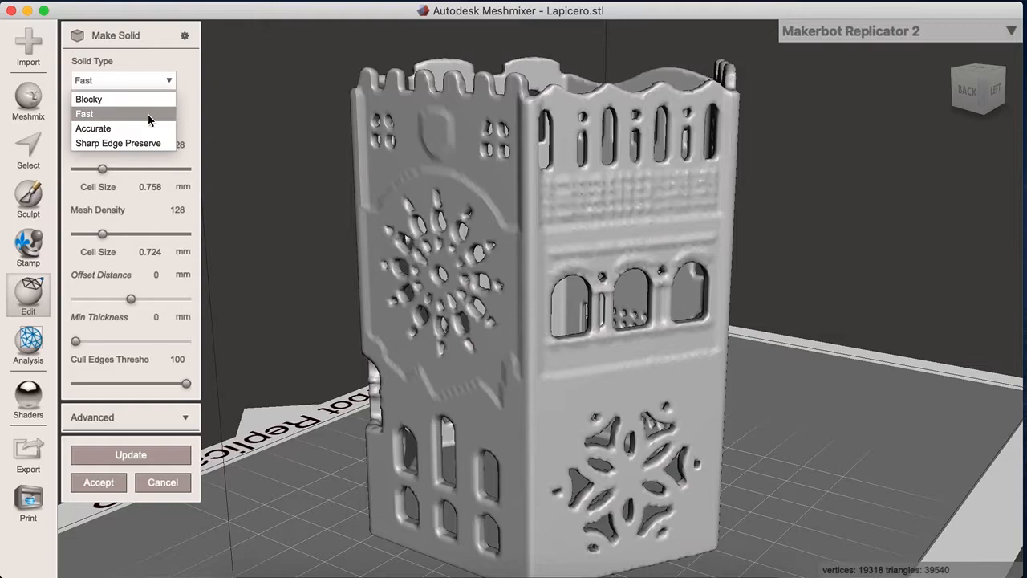
mouse_move(118, 142)
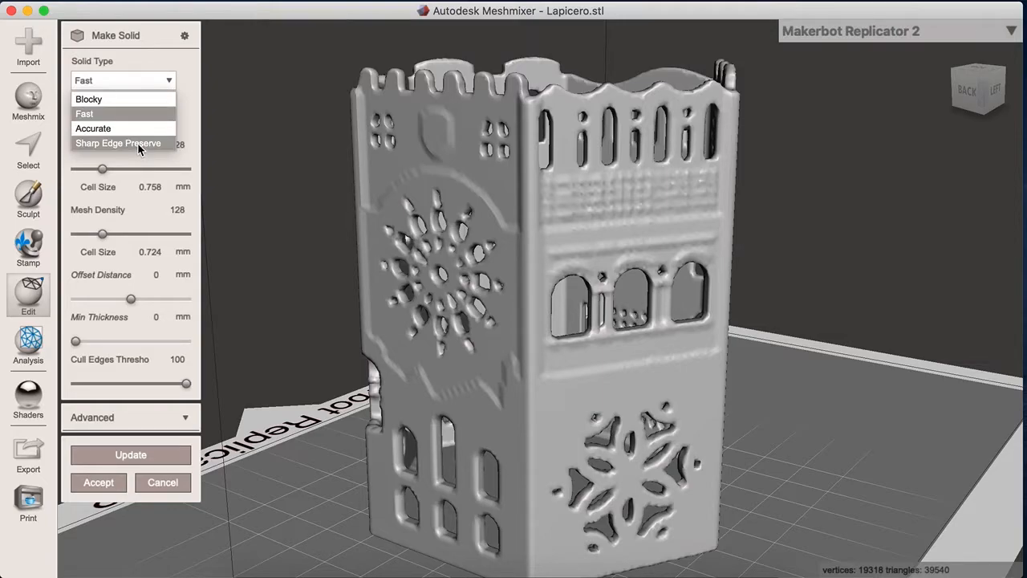
click(93, 129)
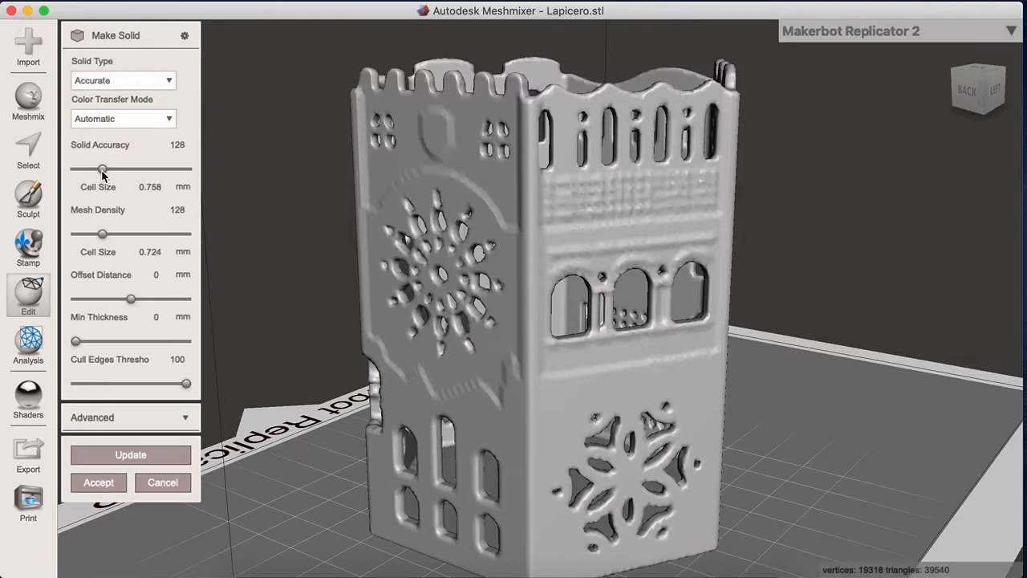
Set solid accuracy 438, mesh density 347, minimum thickness 0.1 mm, and update the solid.
drag(103, 170, 171, 170)
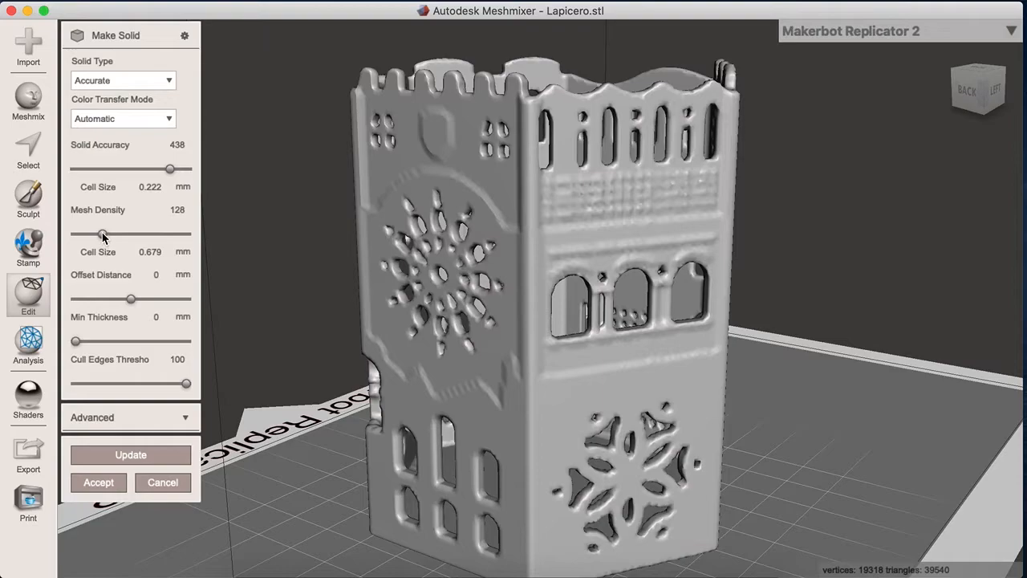
drag(103, 235, 141, 234)
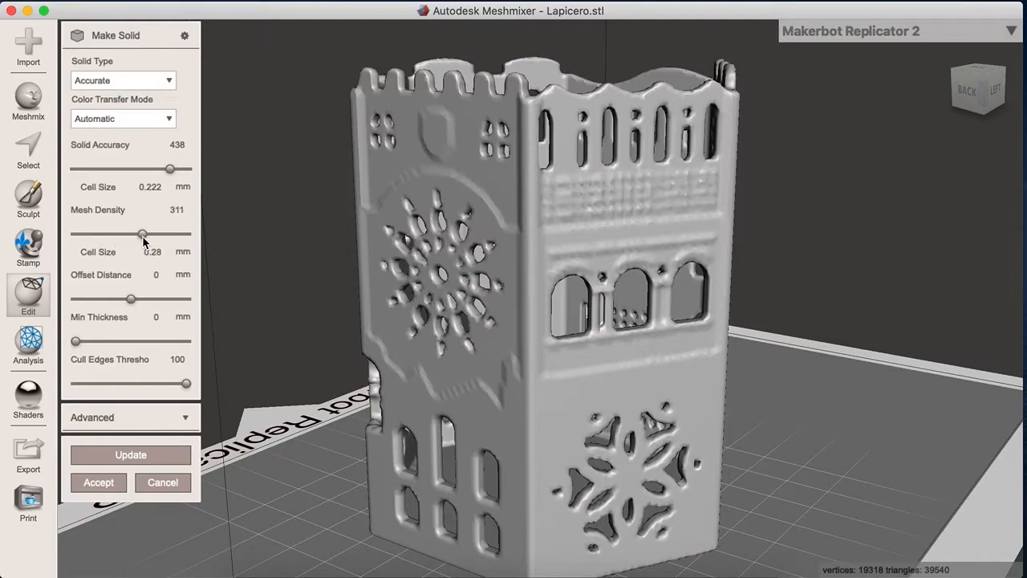
drag(141, 234, 147, 234)
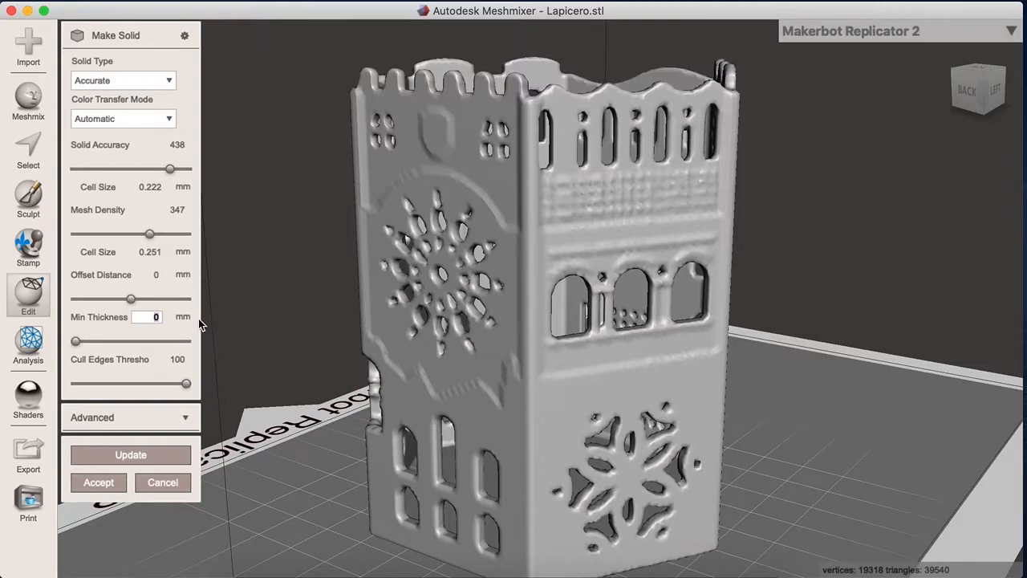
text(0.1)
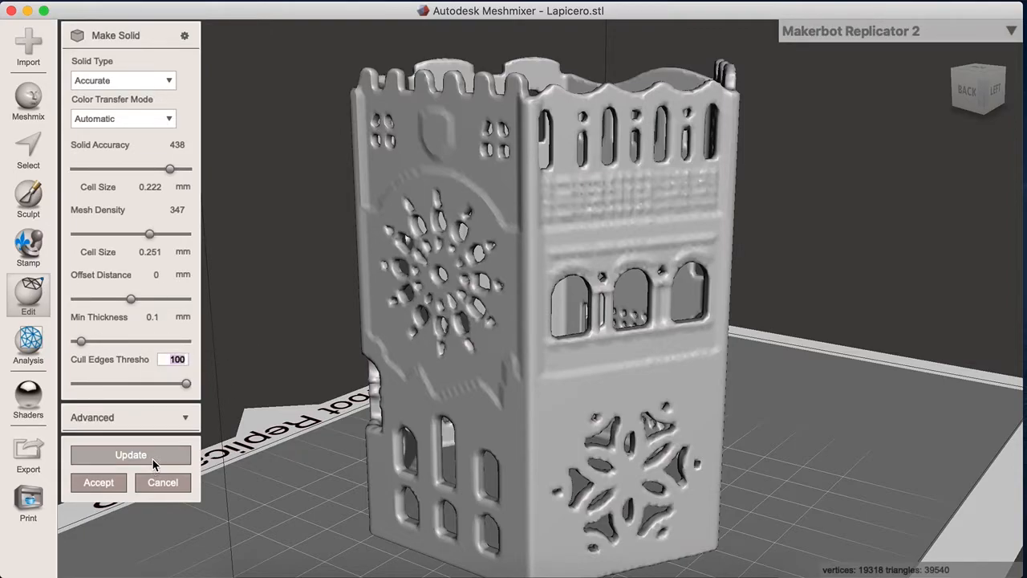
click(130, 455)
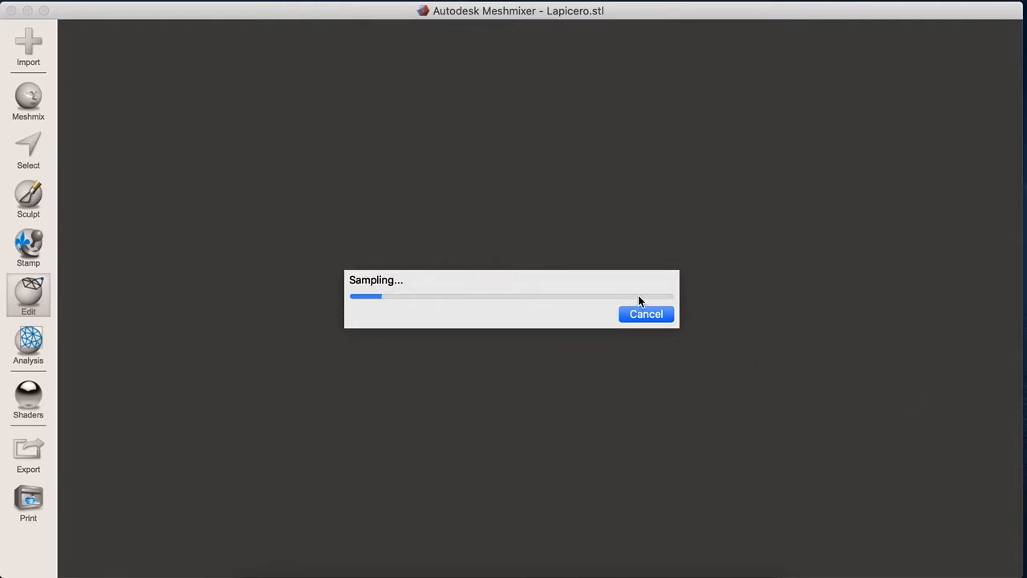
mouse_move(575, 324)
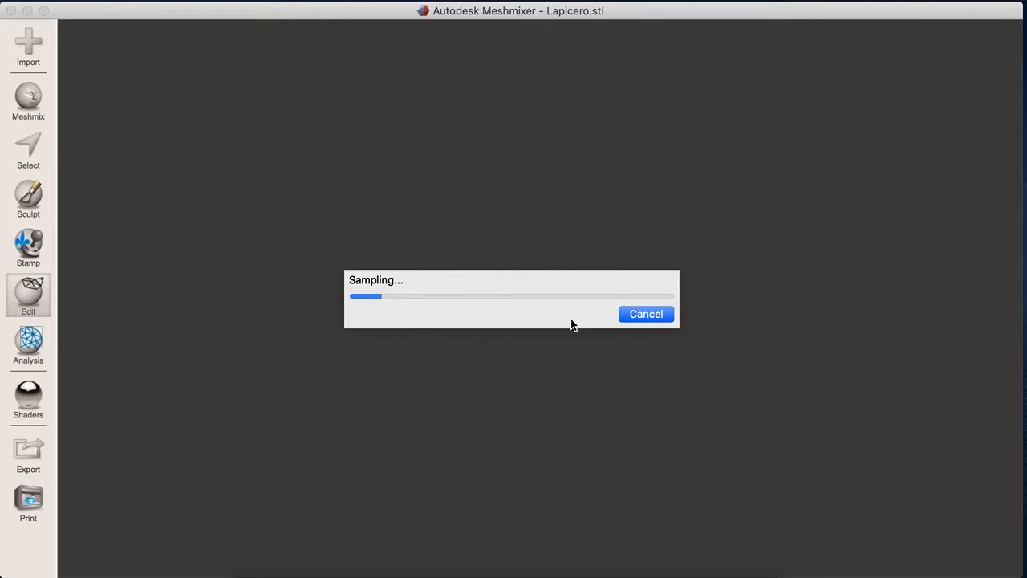
mouse_move(597, 238)
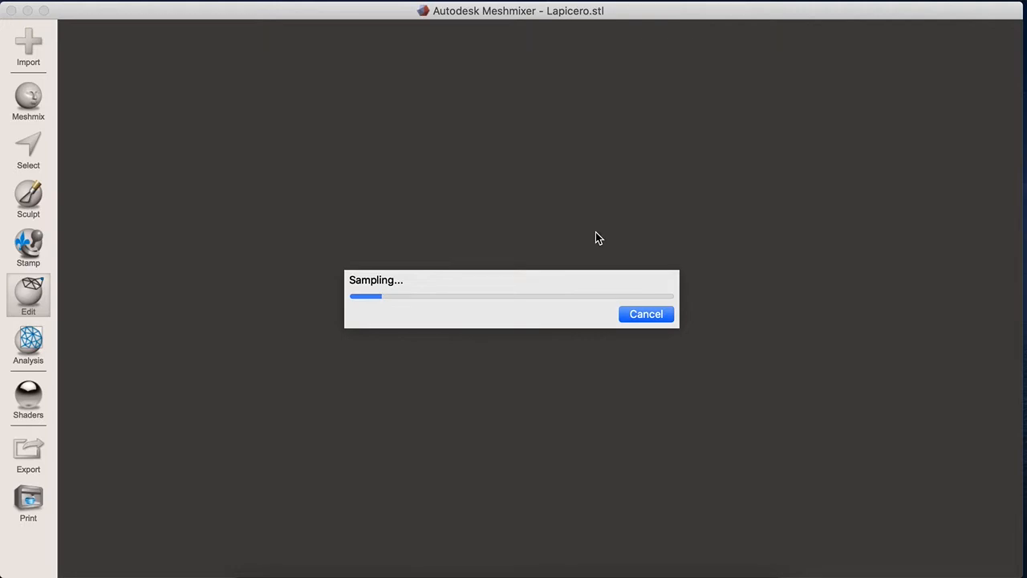
mouse_move(597, 238)
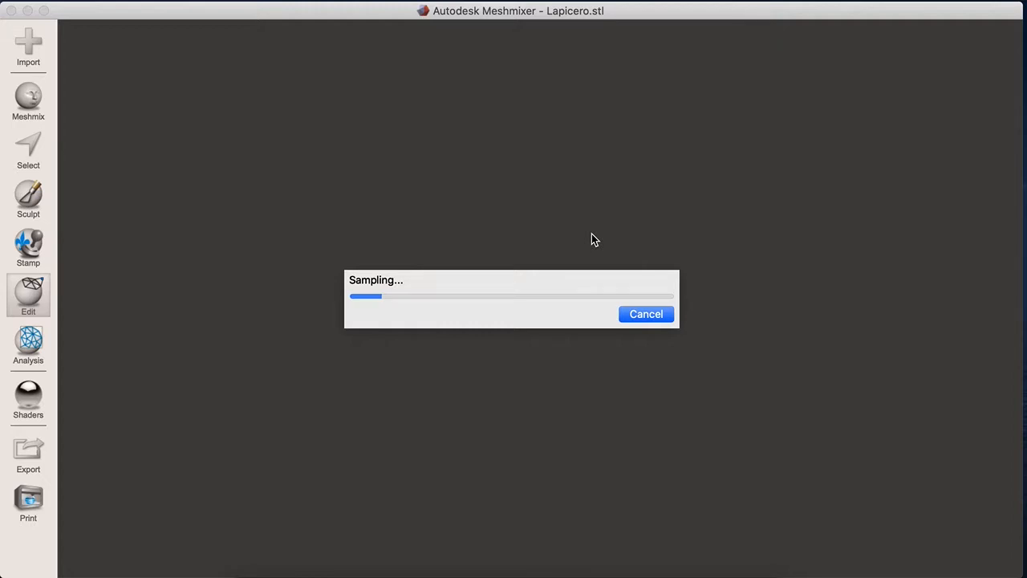
mouse_move(709, 335)
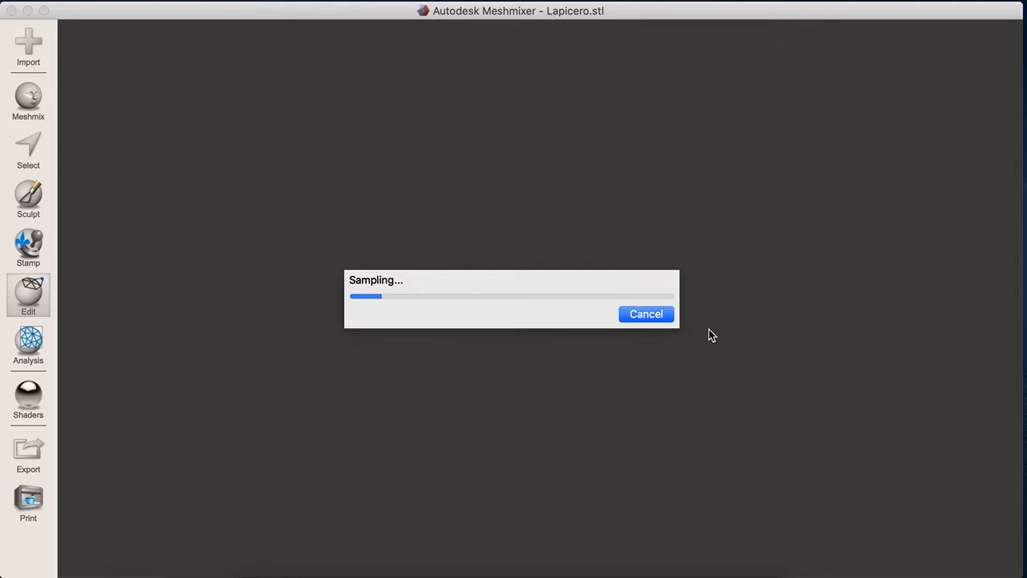
mouse_move(708, 330)
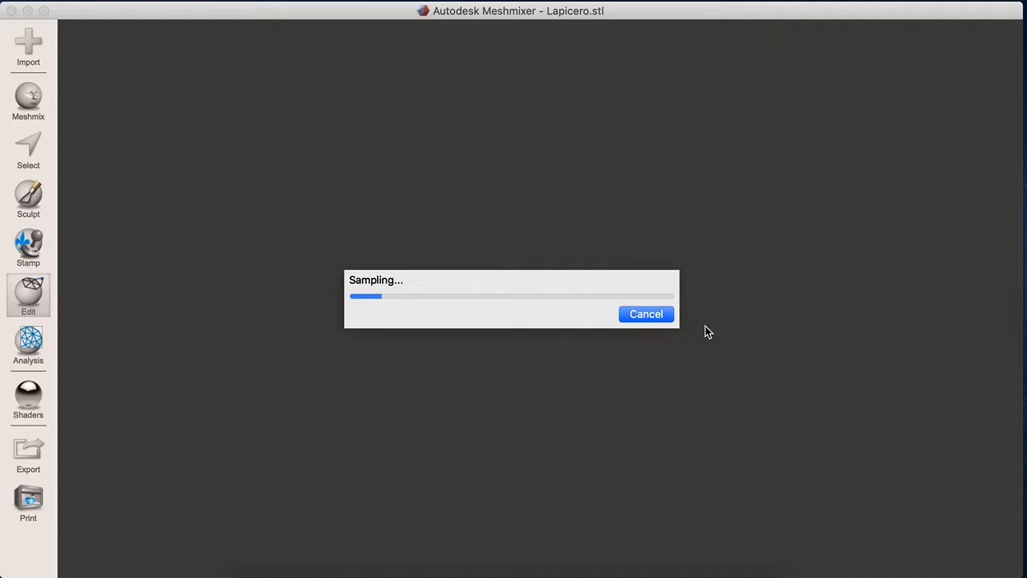
mouse_move(379, 450)
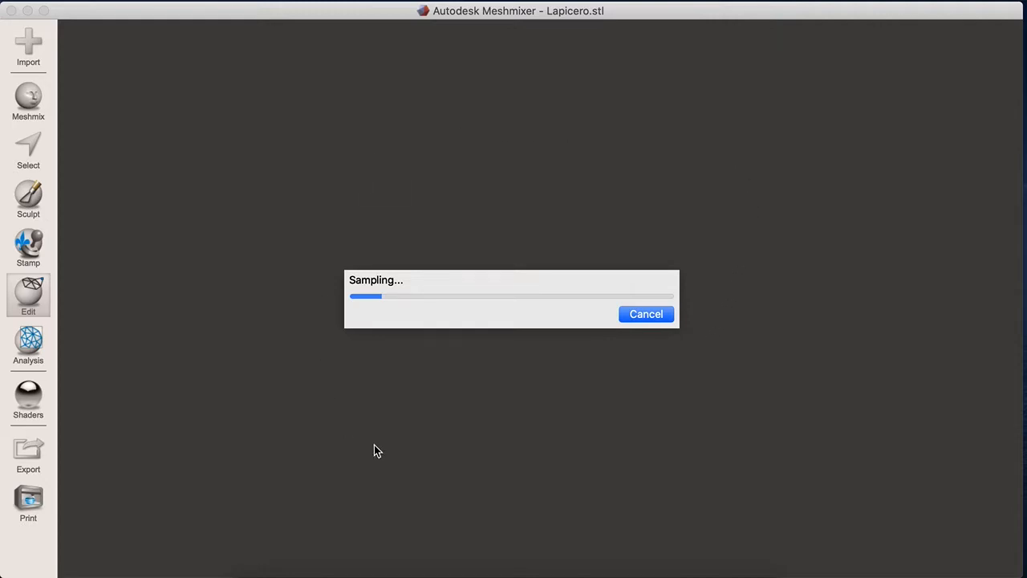
mouse_move(681, 163)
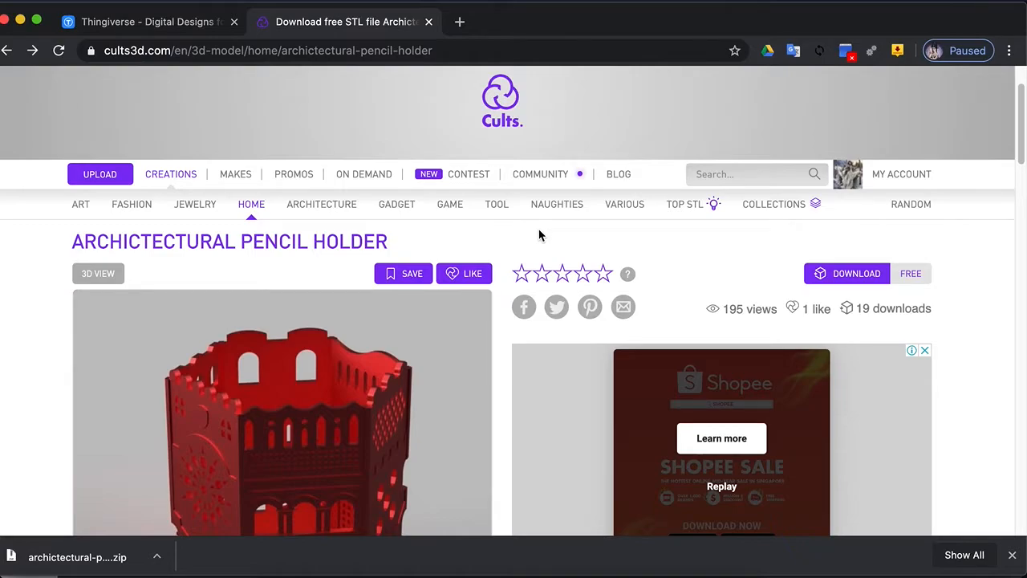
mouse_move(321, 204)
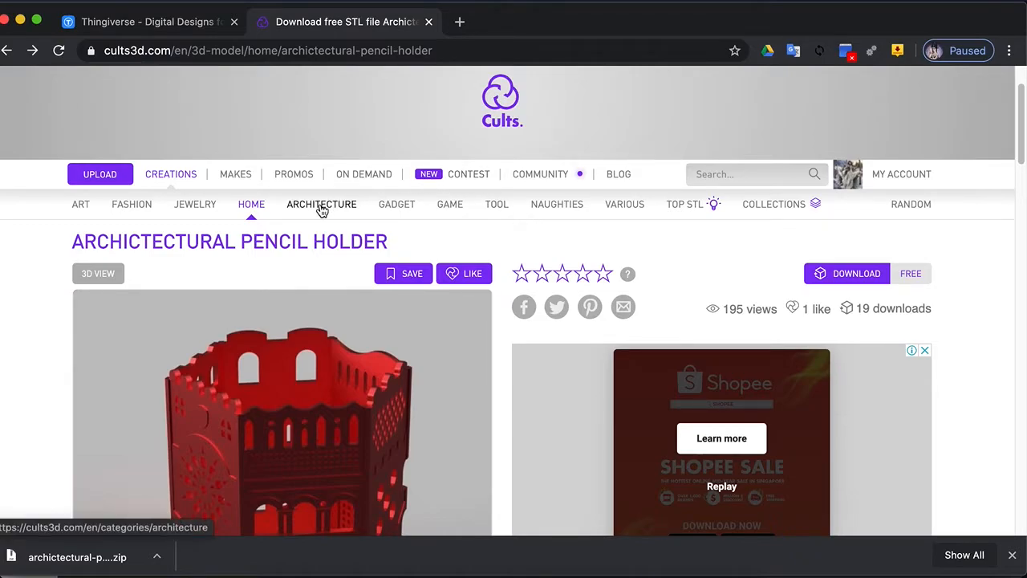
Open the Architecture category in a new tab and browse its models, returning toward the top.
right_click(321, 204)
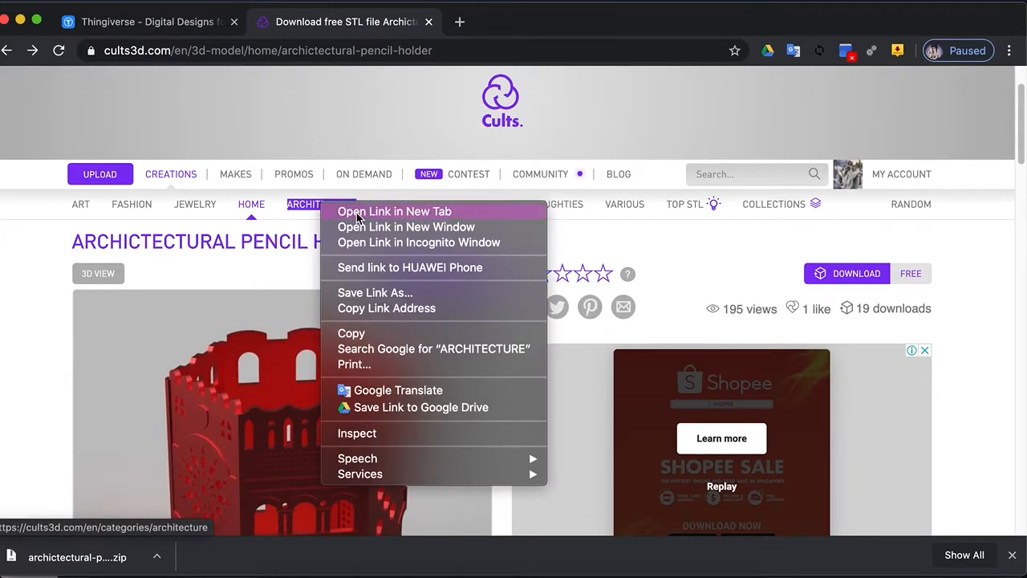
click(394, 212)
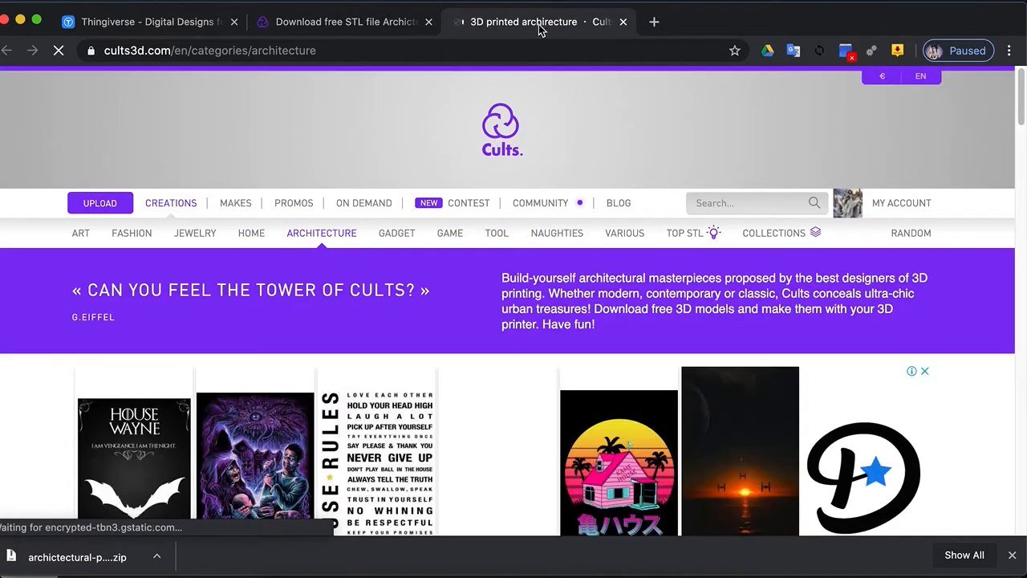
scroll(down, 3)
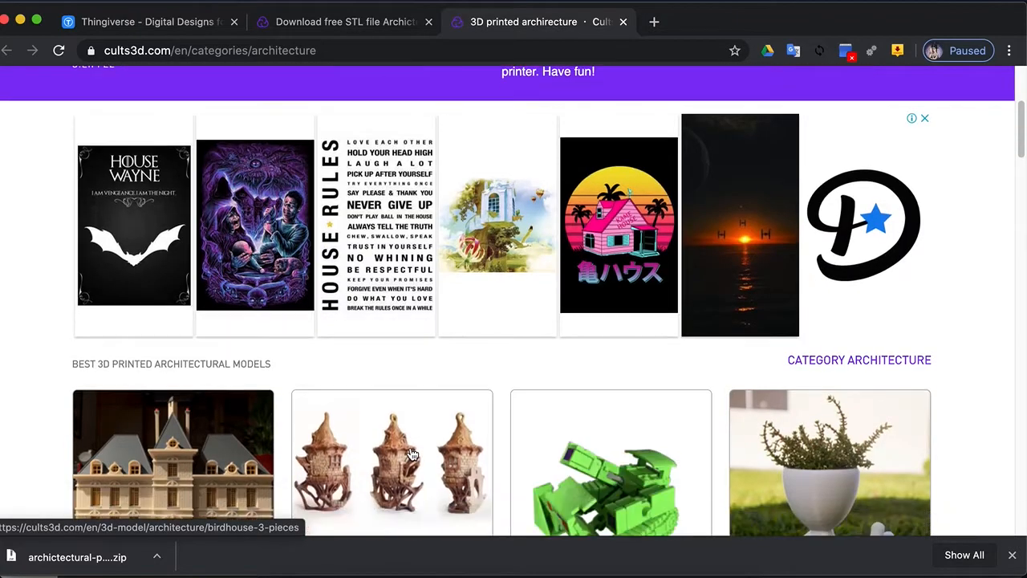
scroll(down, 3)
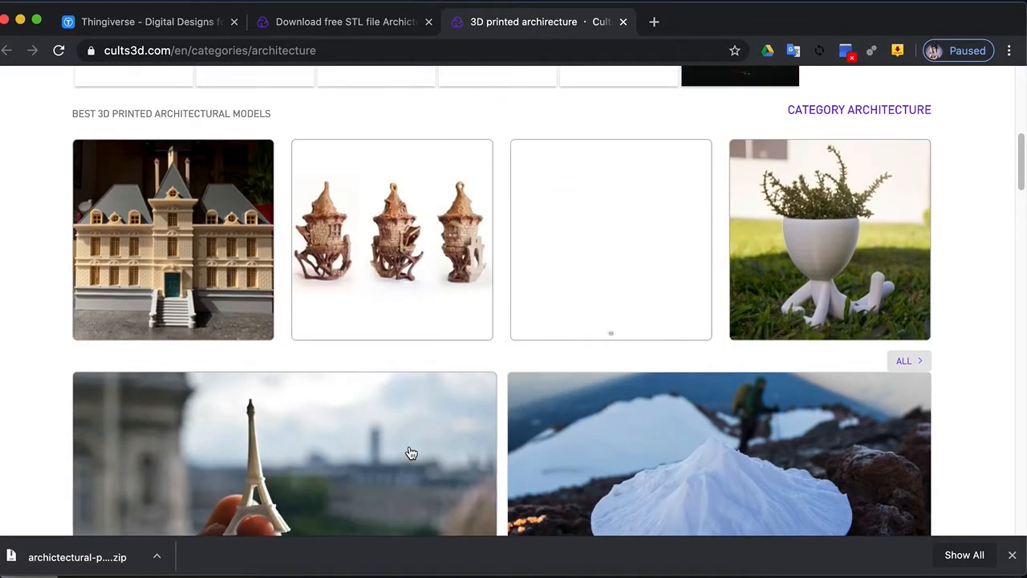
scroll(down, 3)
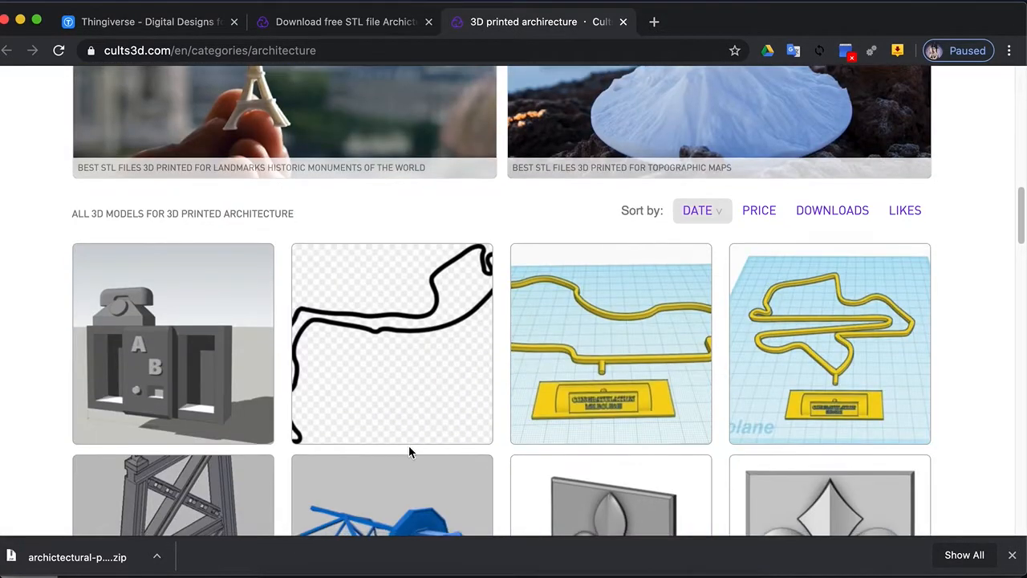
scroll(down, 3)
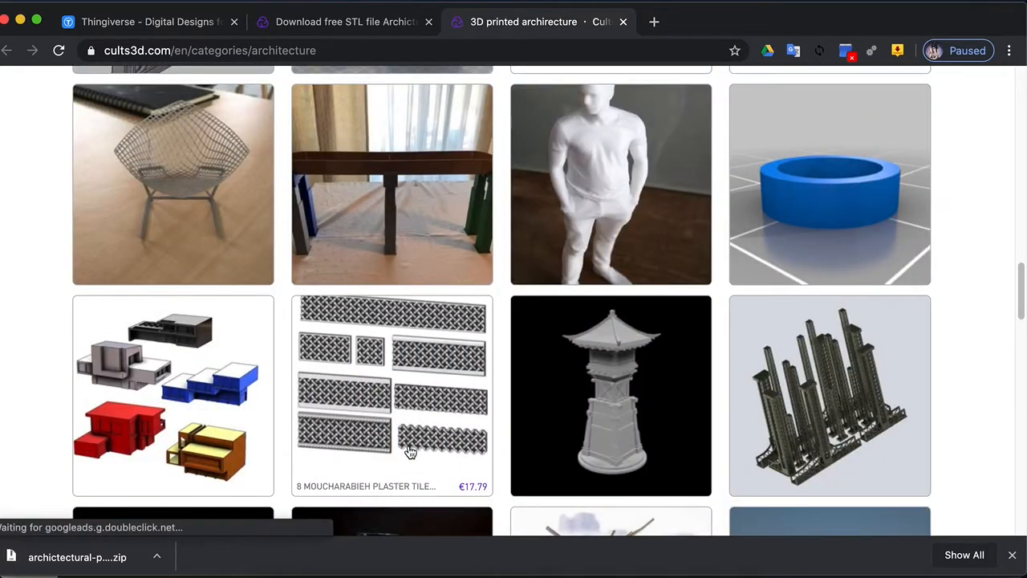
scroll(down, 3)
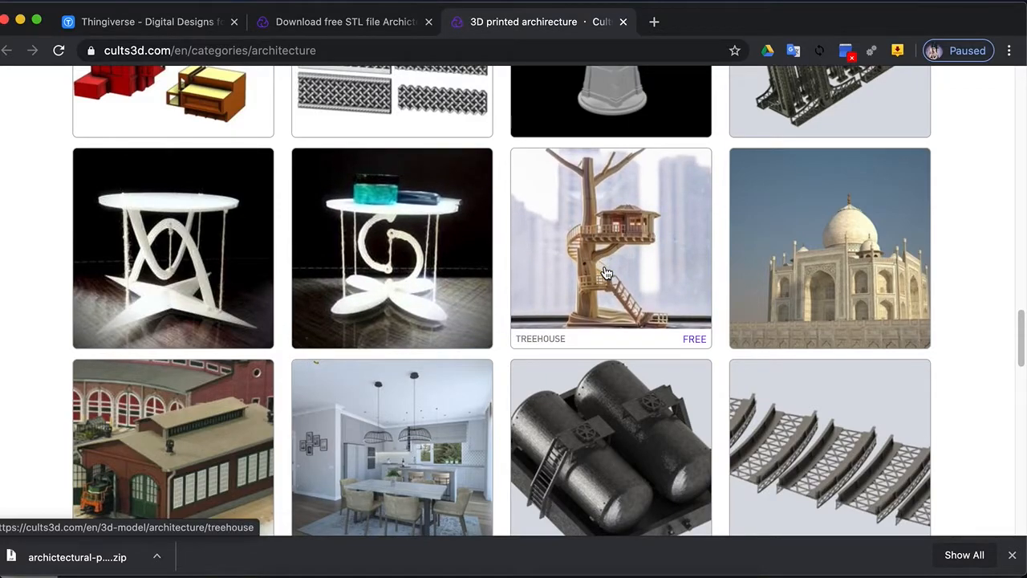
mouse_move(816, 285)
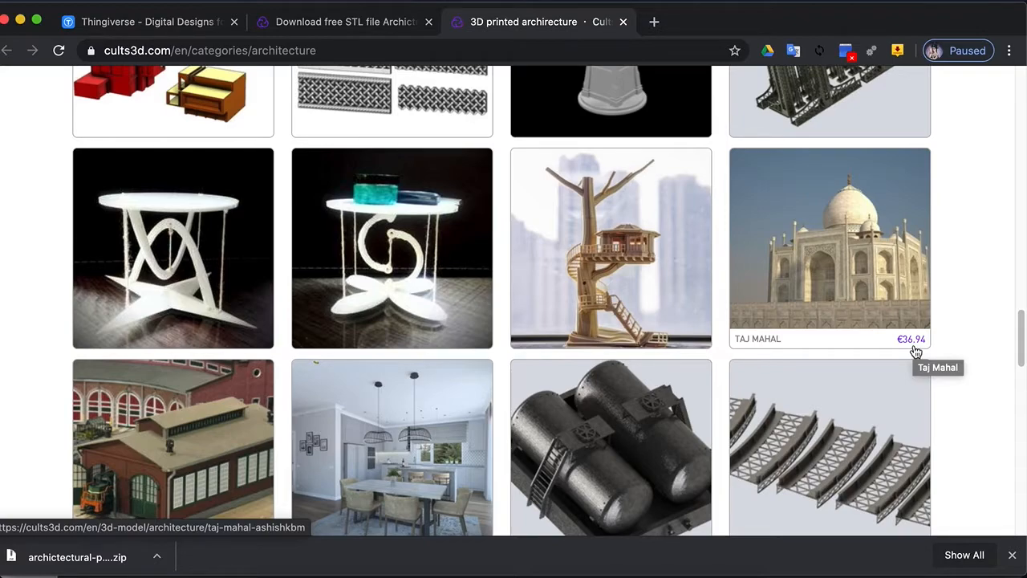
scroll(down, 3)
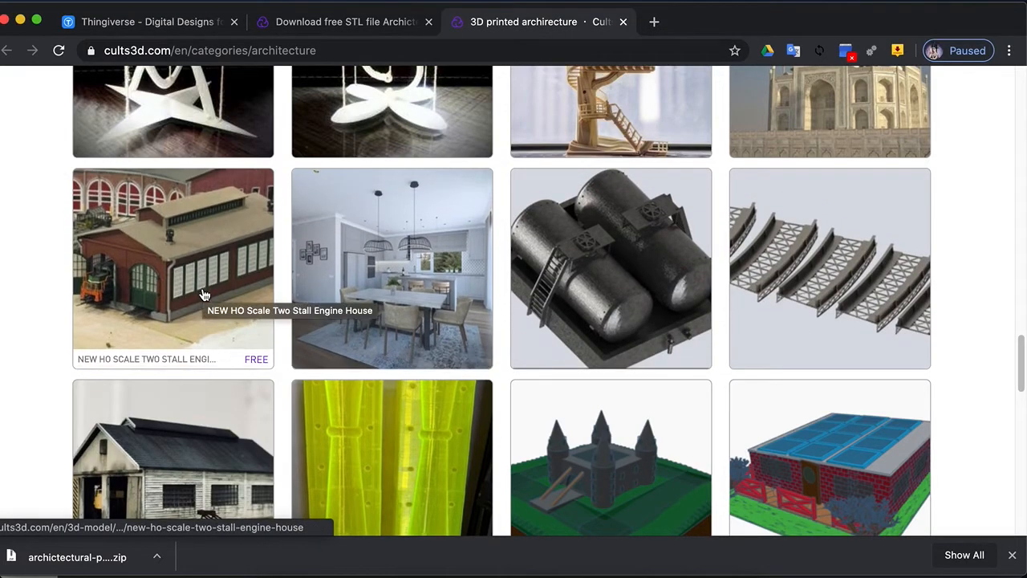
scroll(down, 3)
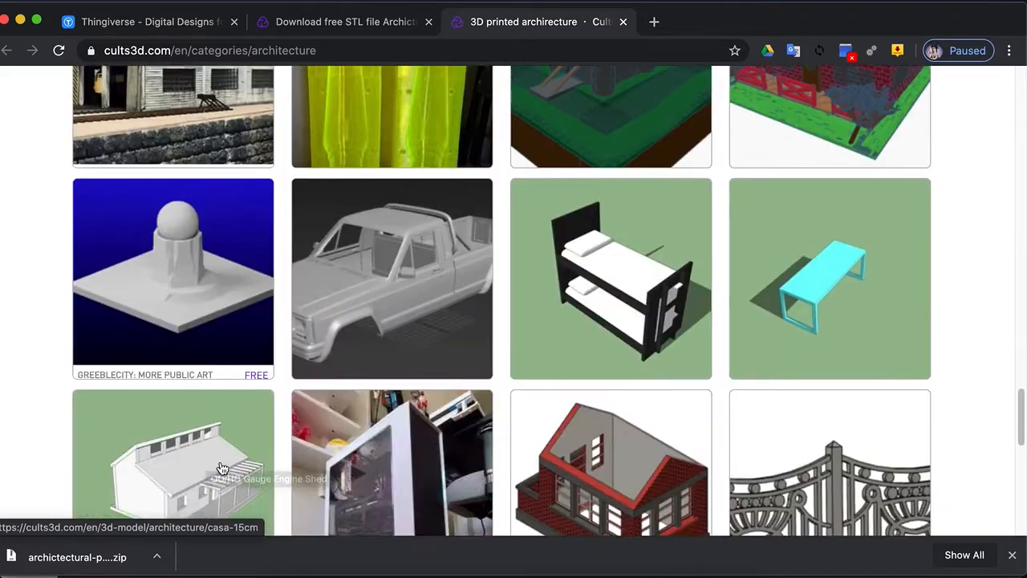
scroll(up, 3)
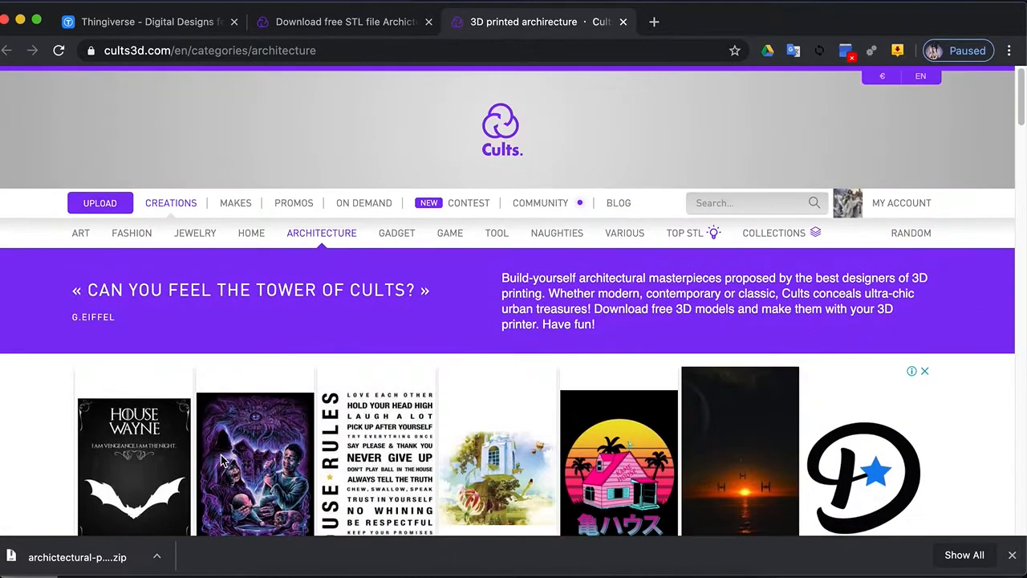
click(752, 202)
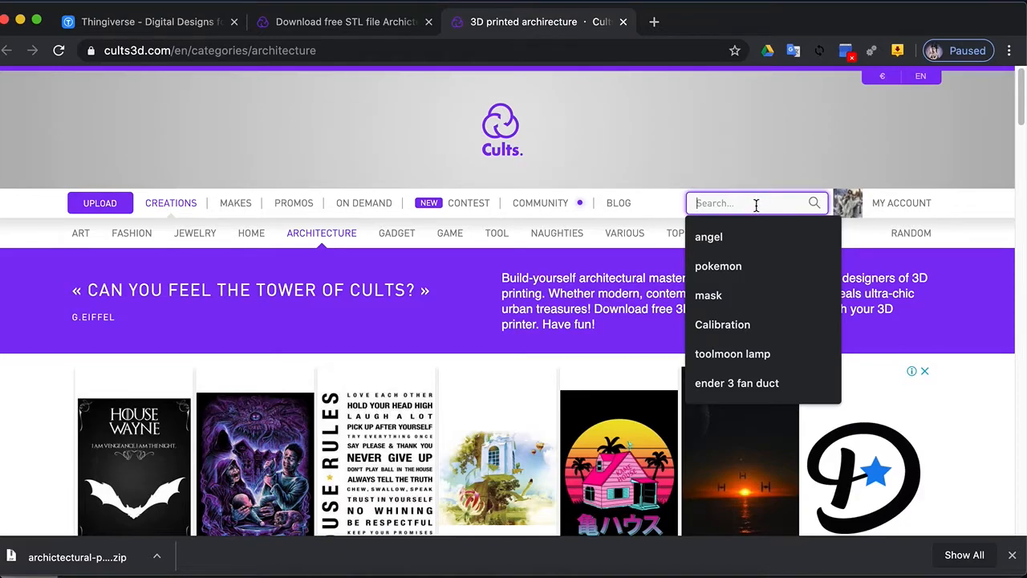
text(nerf)
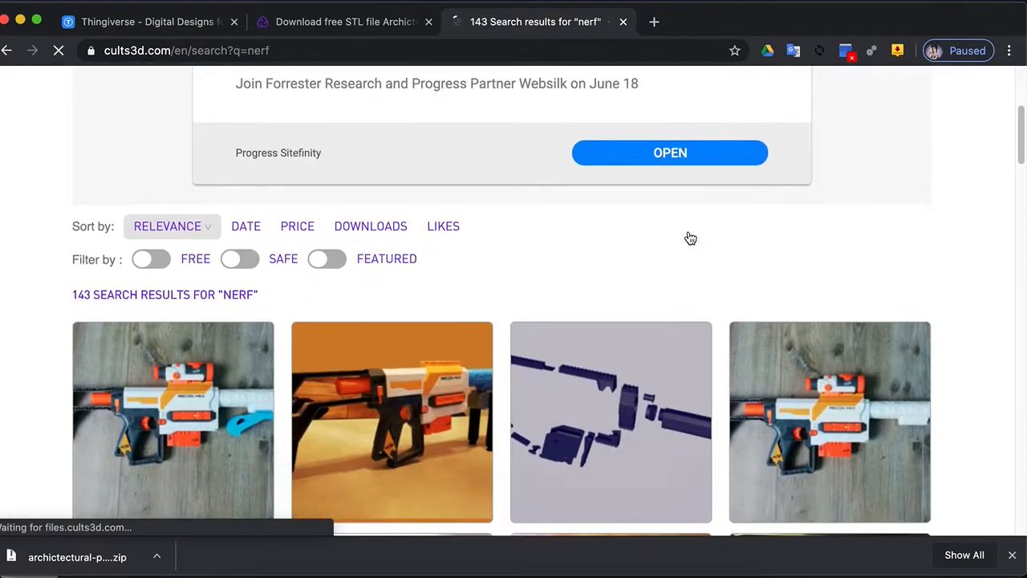
scroll(down, 3)
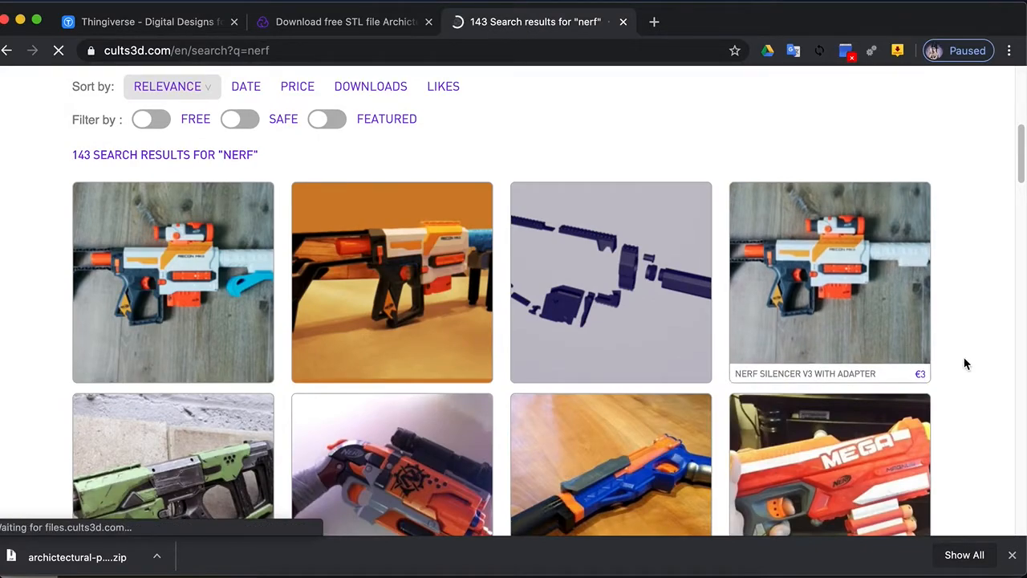
scroll(down, 3)
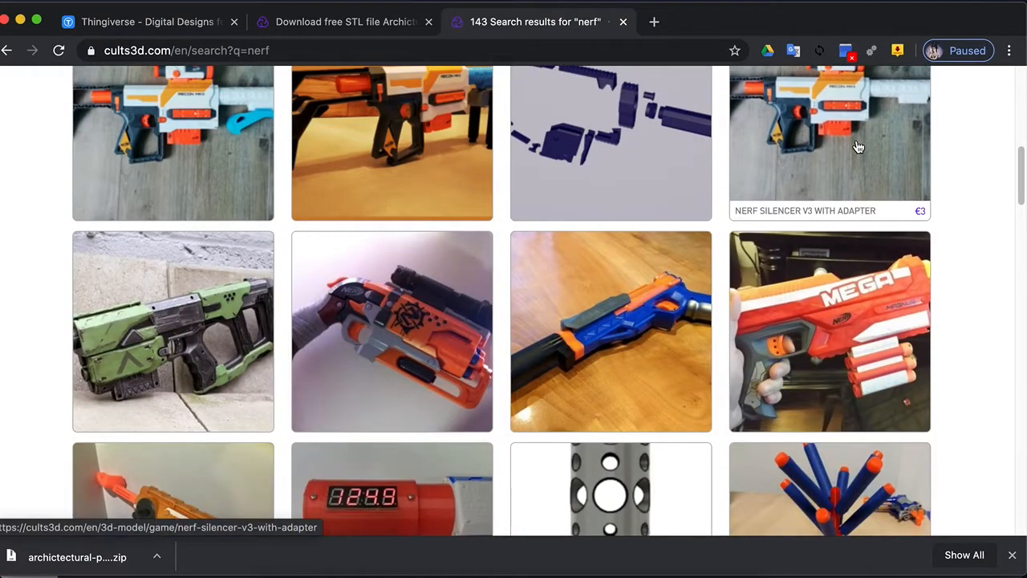
scroll(down, 3)
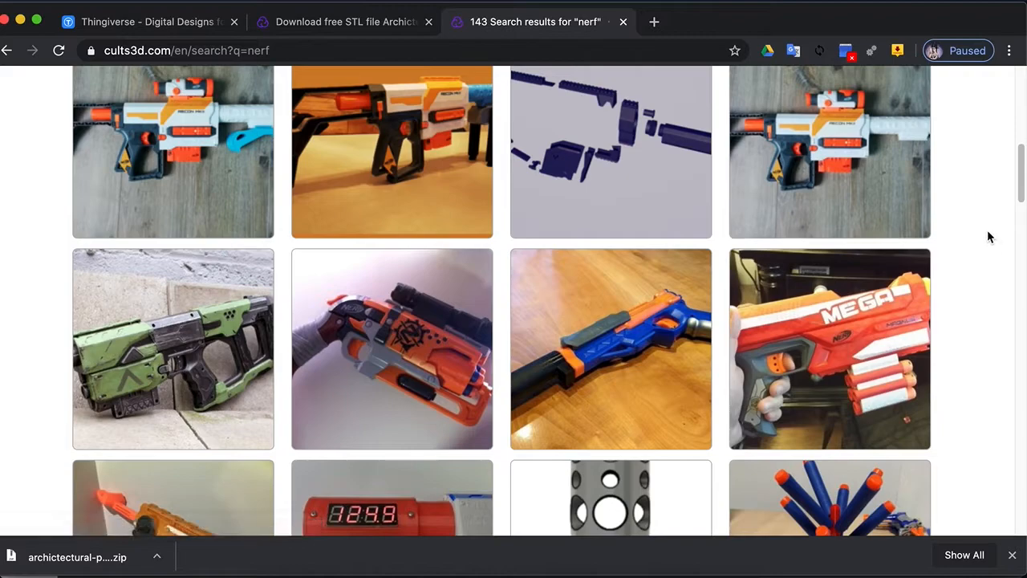
mouse_move(830, 392)
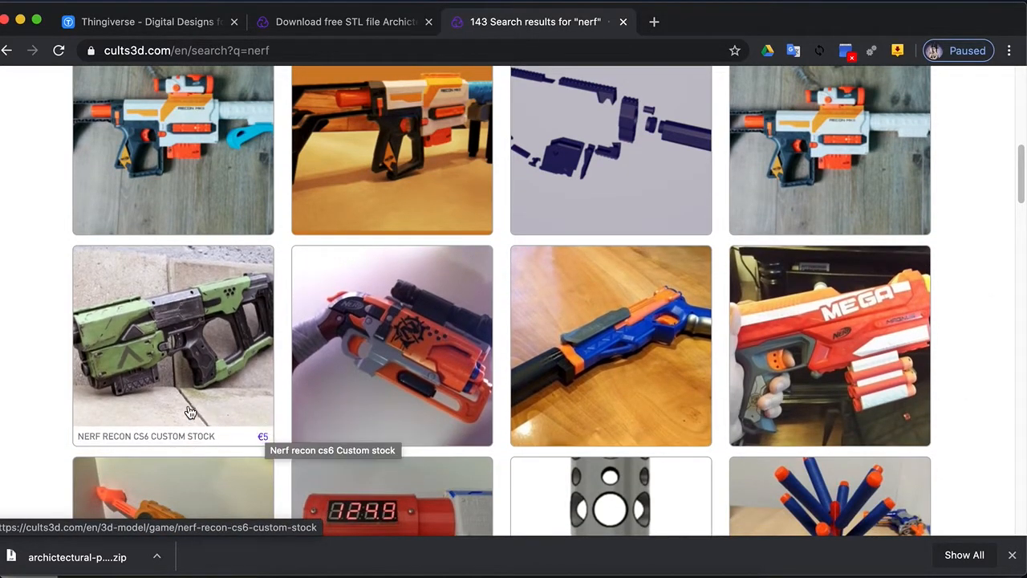
scroll(down, 3)
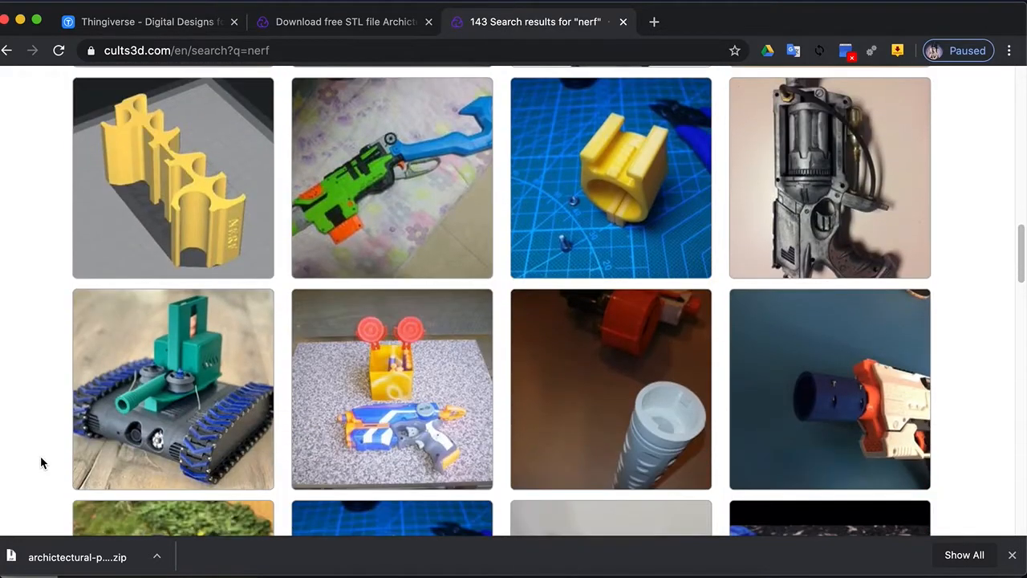
scroll(down, 3)
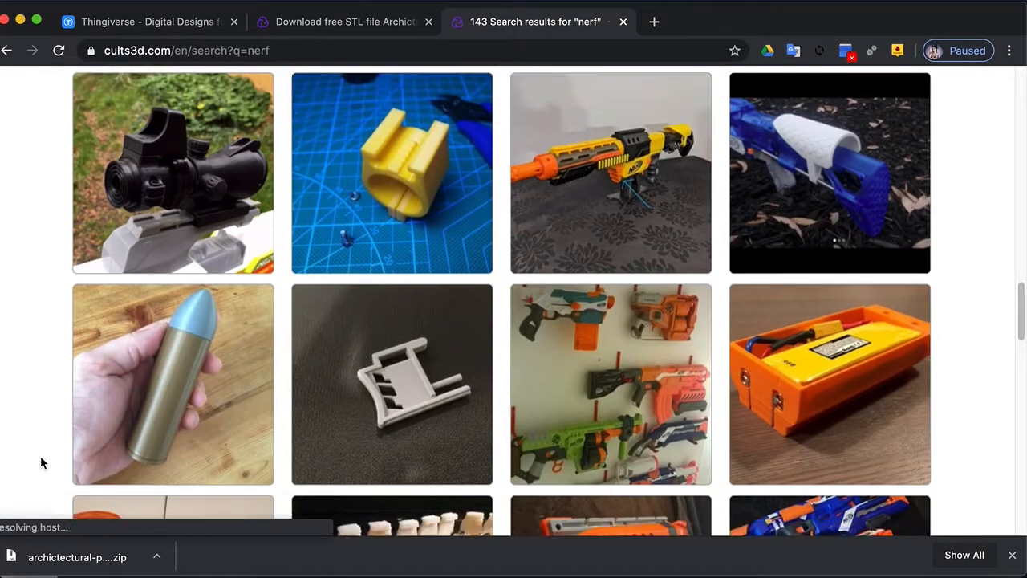
scroll(down, 3)
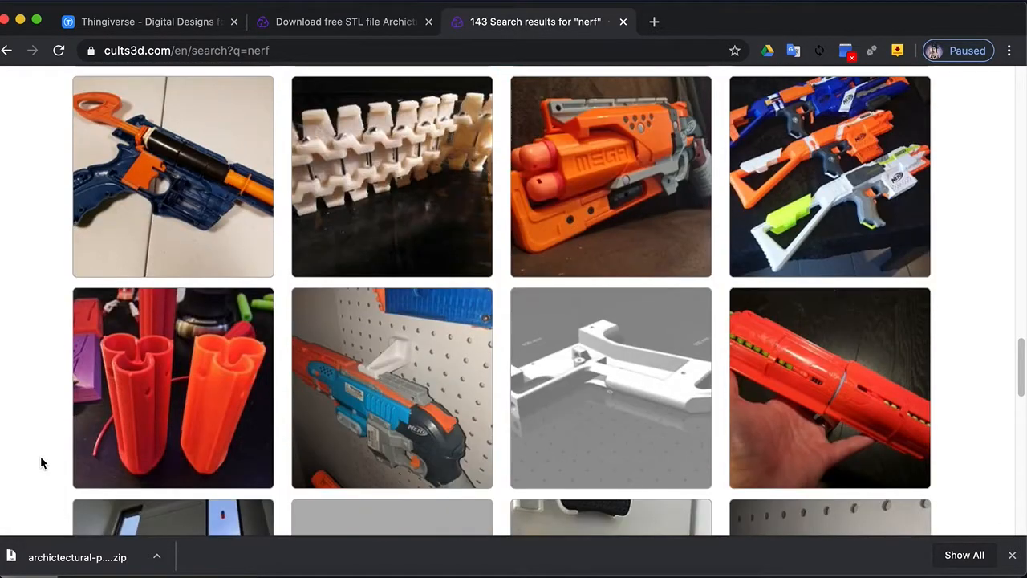
scroll(down, 3)
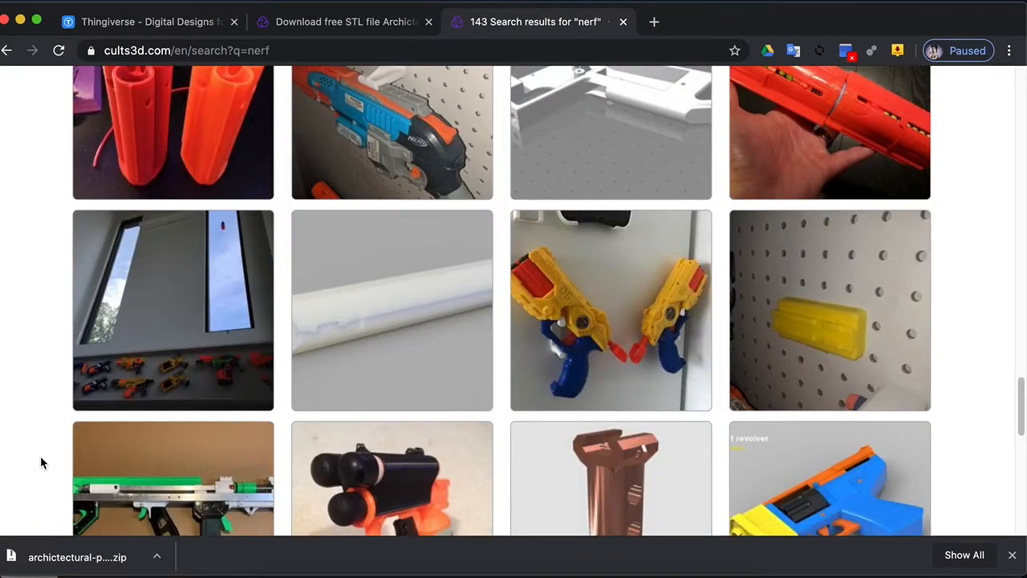
scroll(down, 3)
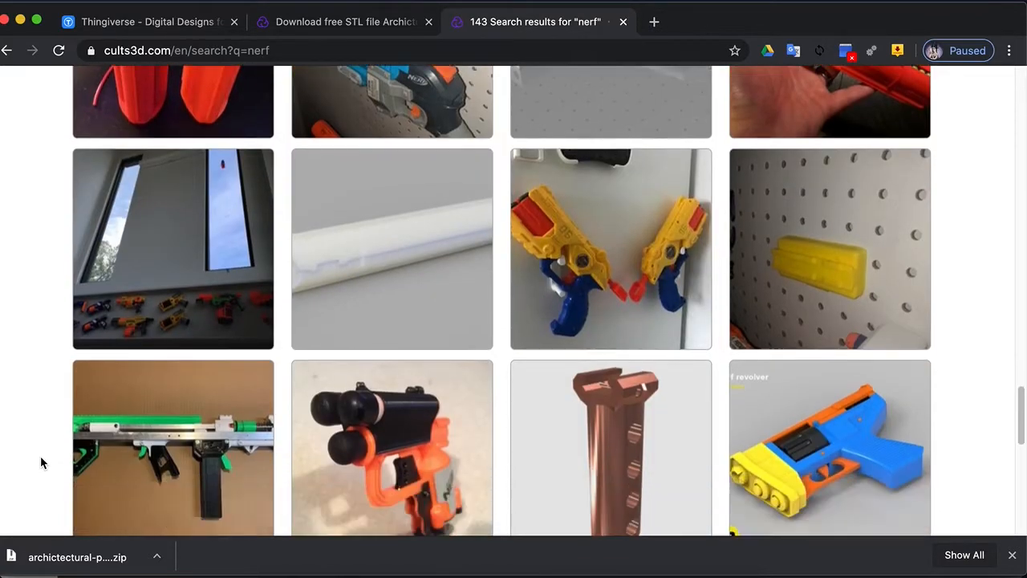
scroll(down, 3)
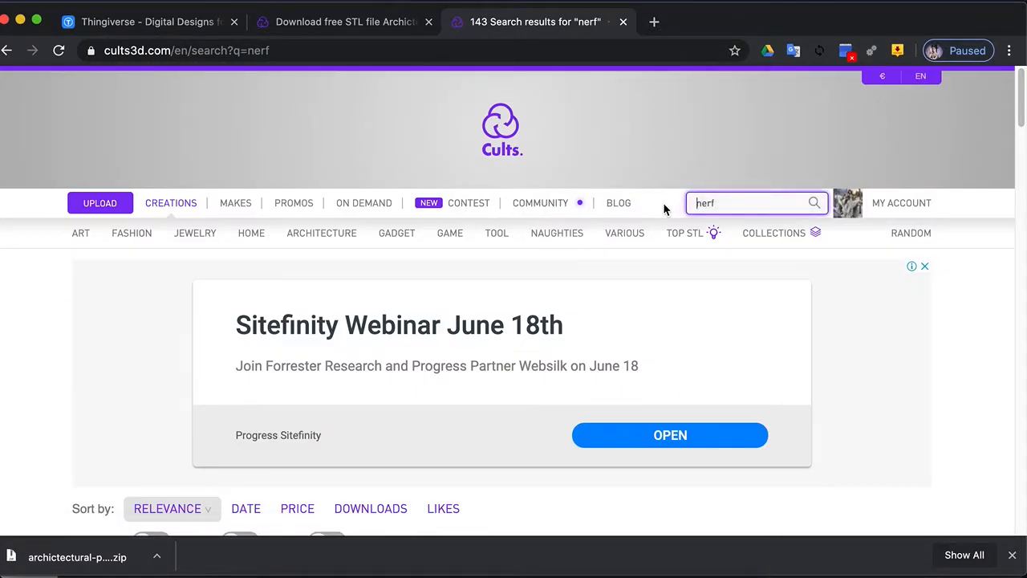
Search Cults3D for 'pencil holder' via the search suggestion.
text(standpho)
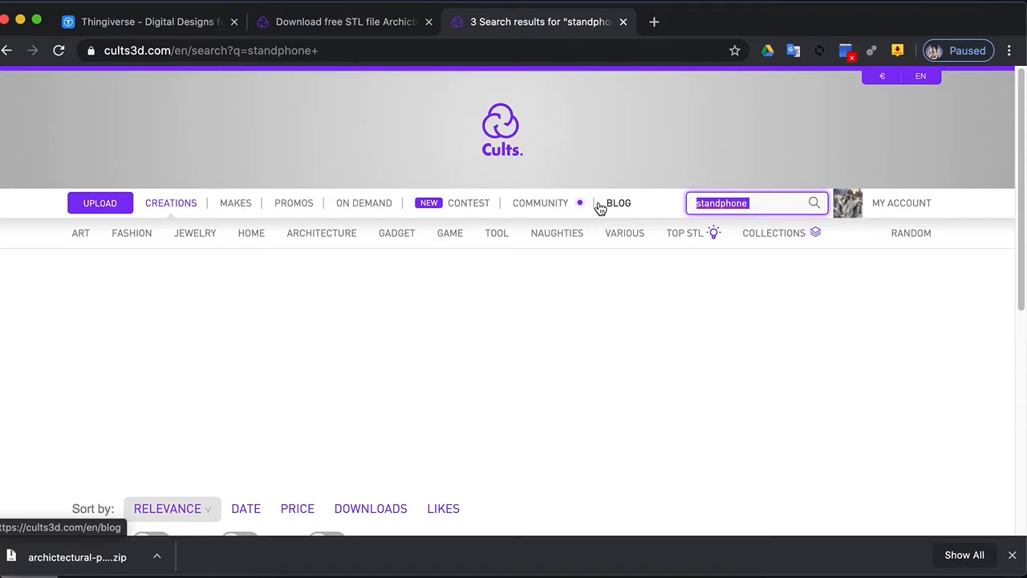
text(penc)
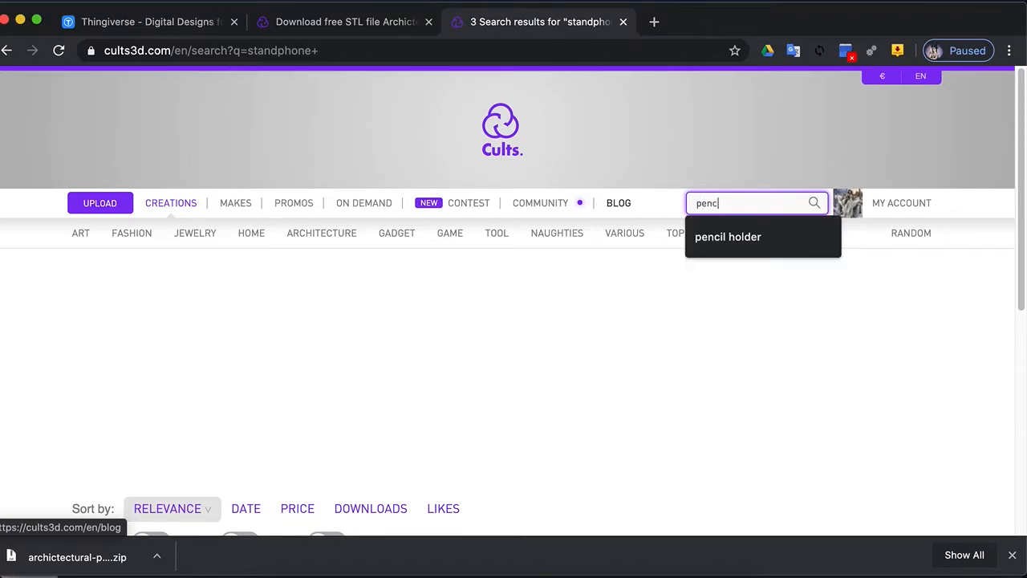
click(727, 238)
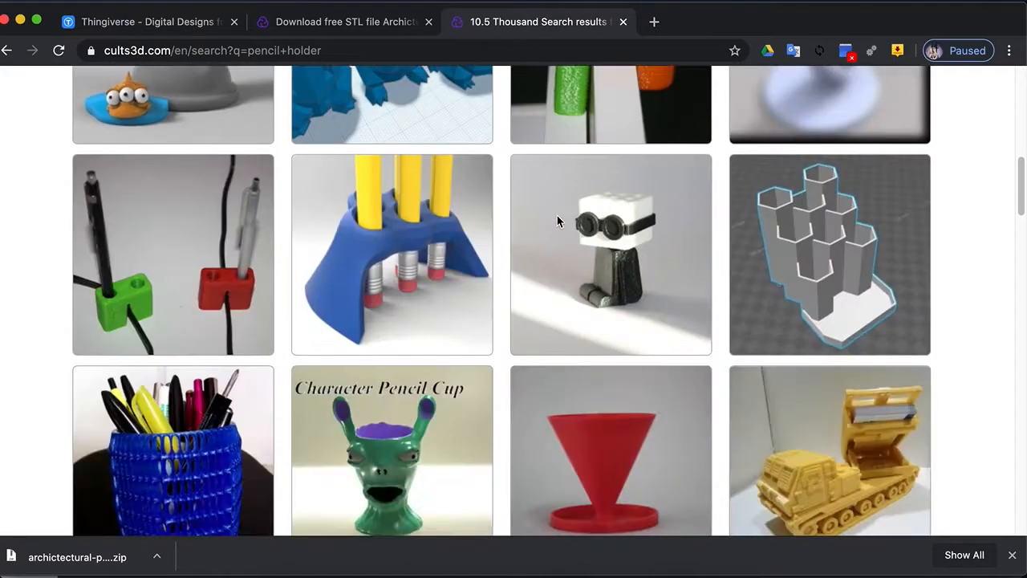
Browse the pencil holder results, then go to the Jewelry category.
scroll(down, 3)
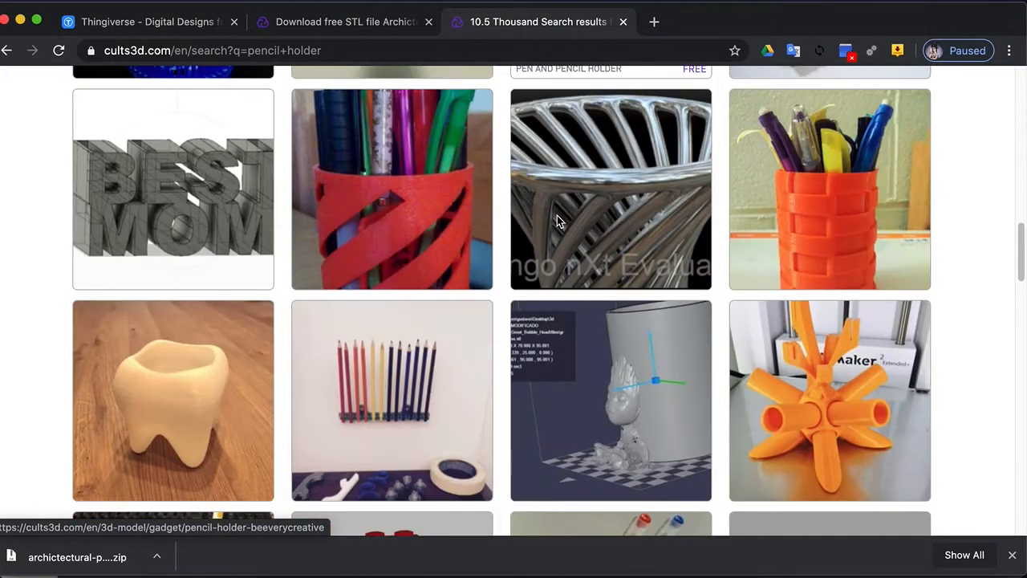
scroll(down, 3)
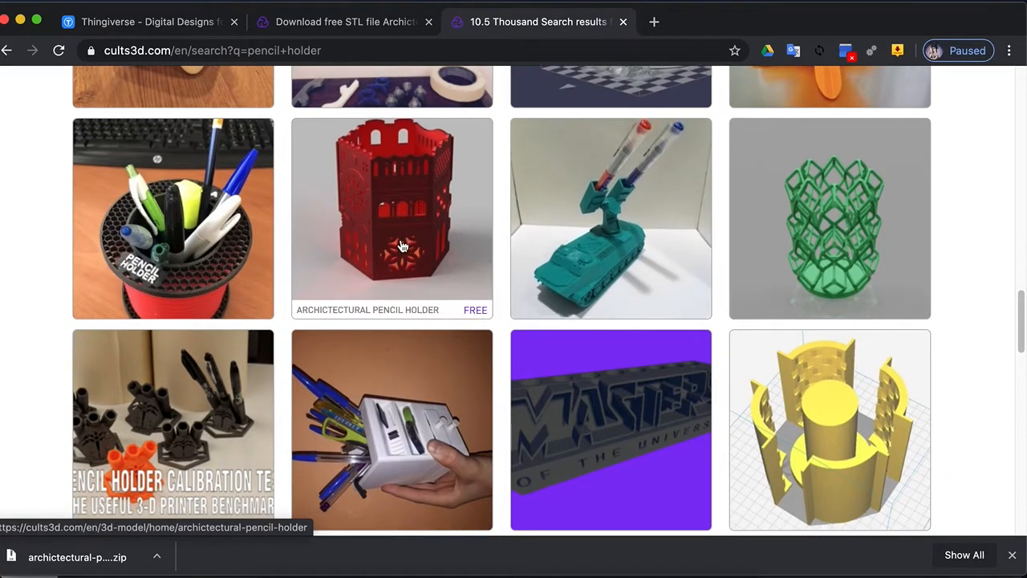
scroll(down, 3)
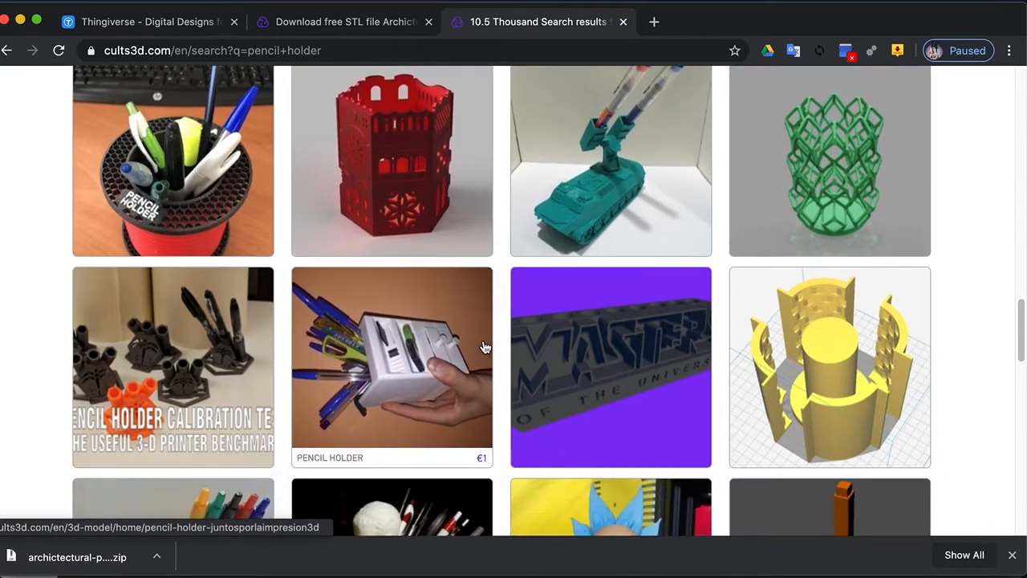
scroll(down, 3)
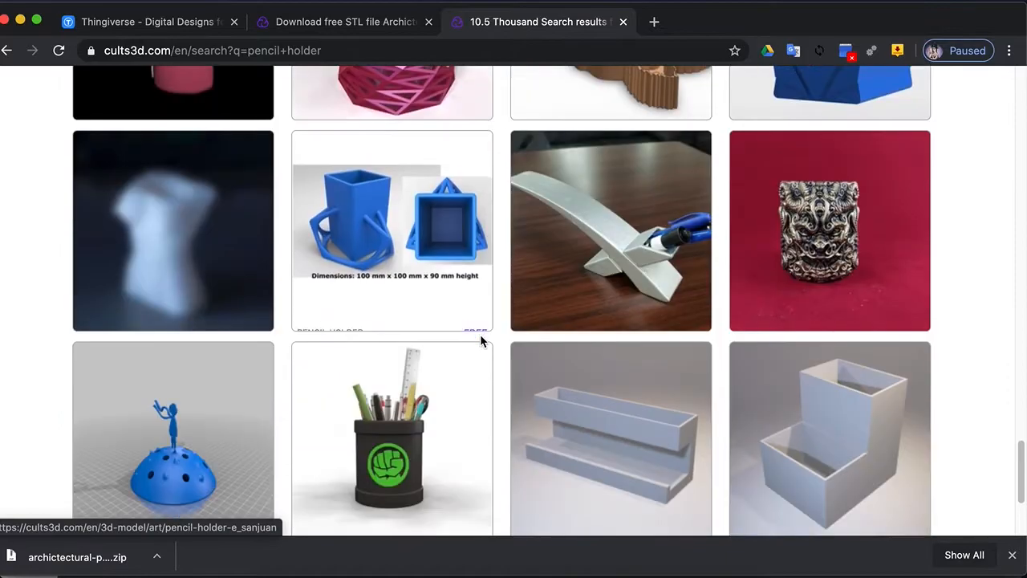
scroll(down, 3)
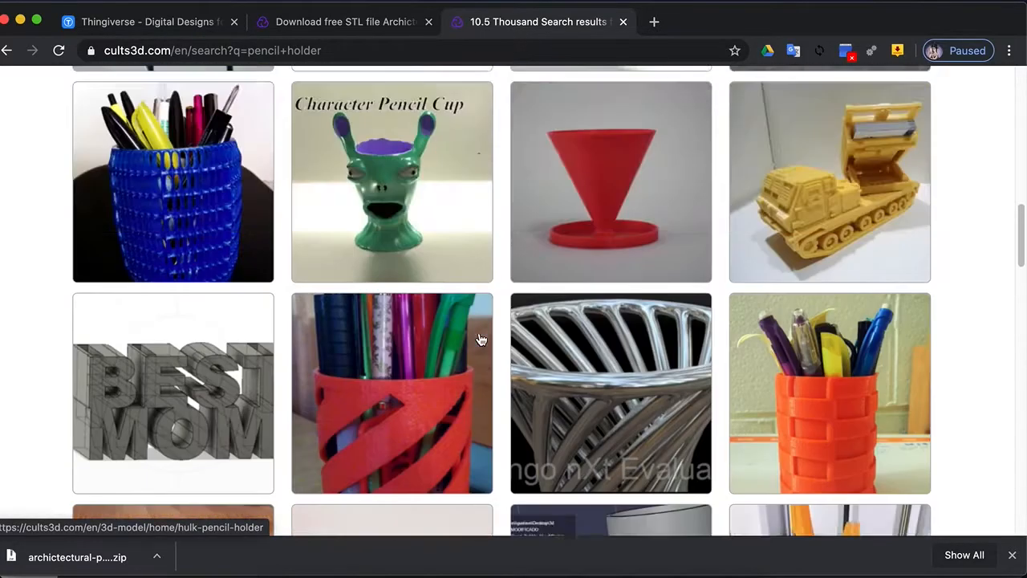
scroll(up, 3)
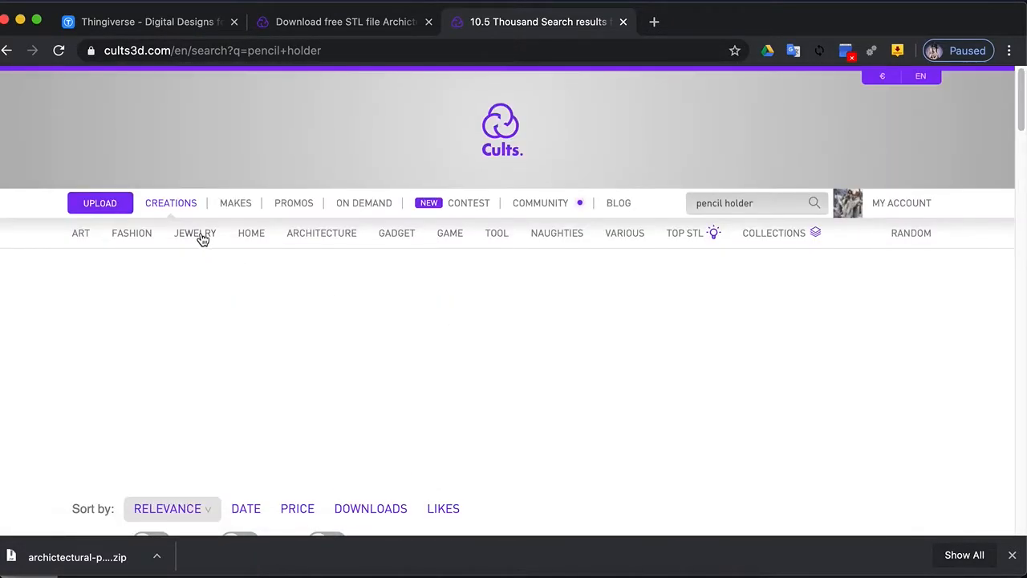
click(194, 233)
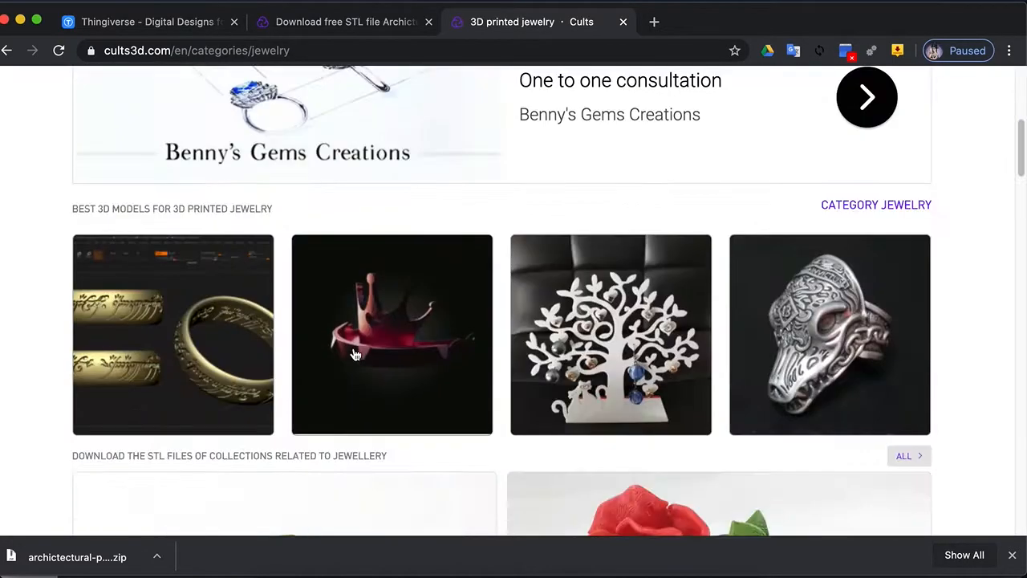
Browse the Jewelry category's first page and bring Meshmixer to the front.
scroll(down, 3)
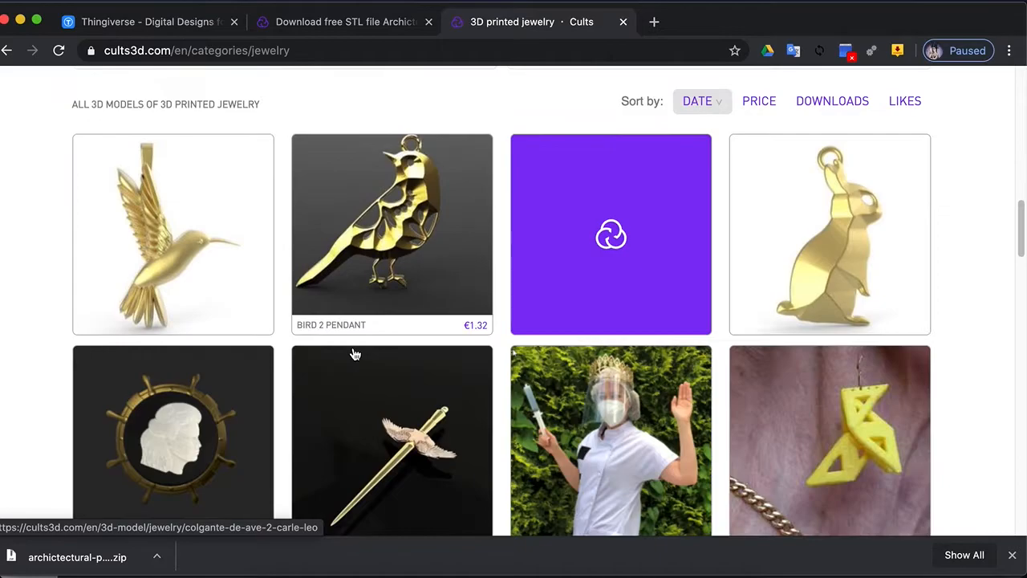
scroll(down, 3)
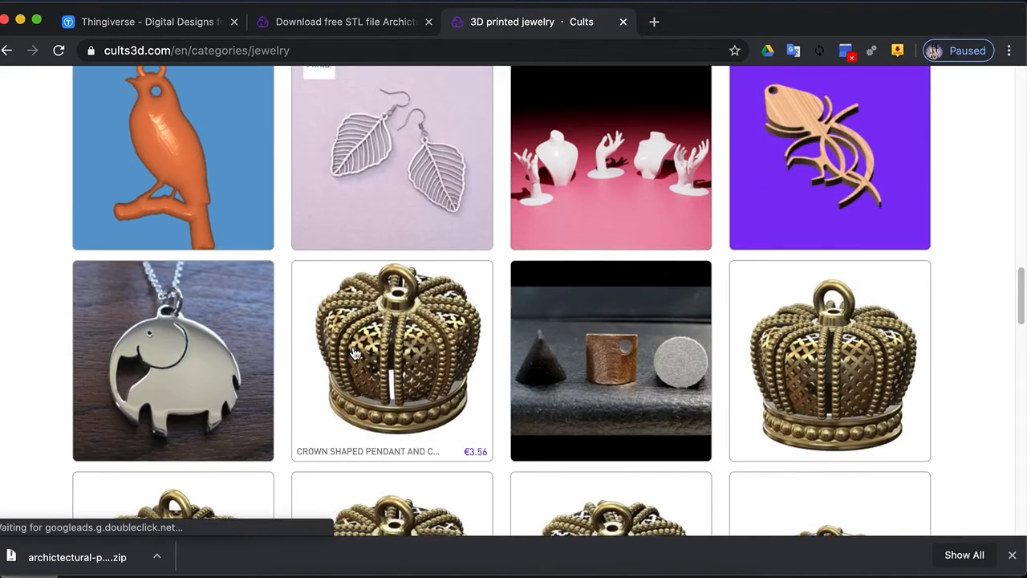
scroll(down, 3)
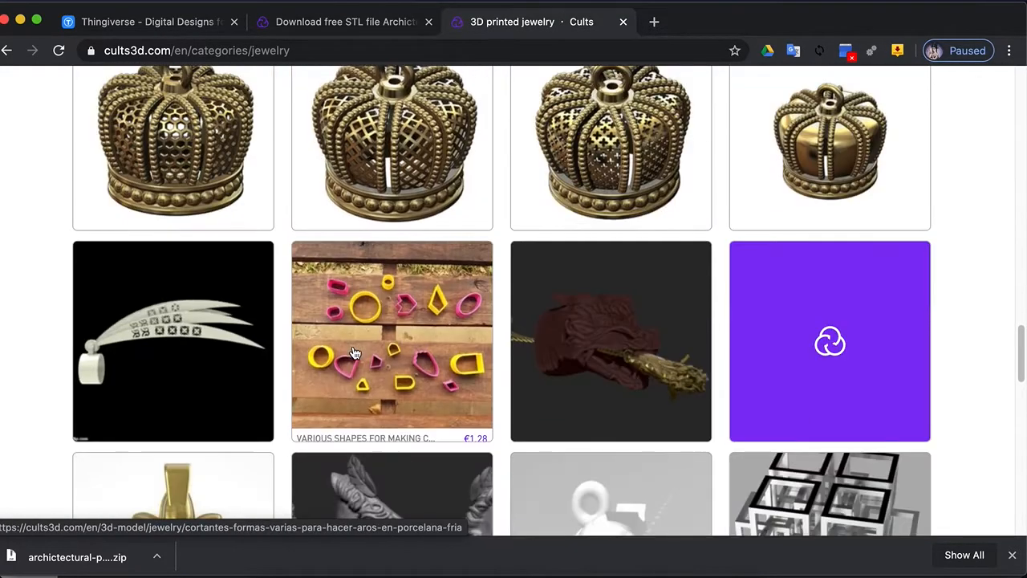
scroll(down, 3)
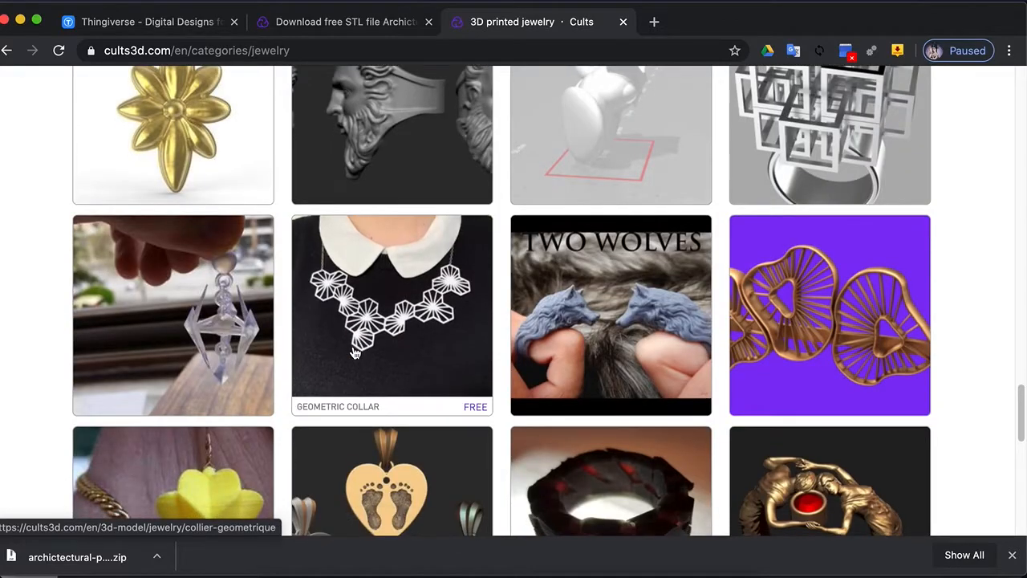
scroll(down, 3)
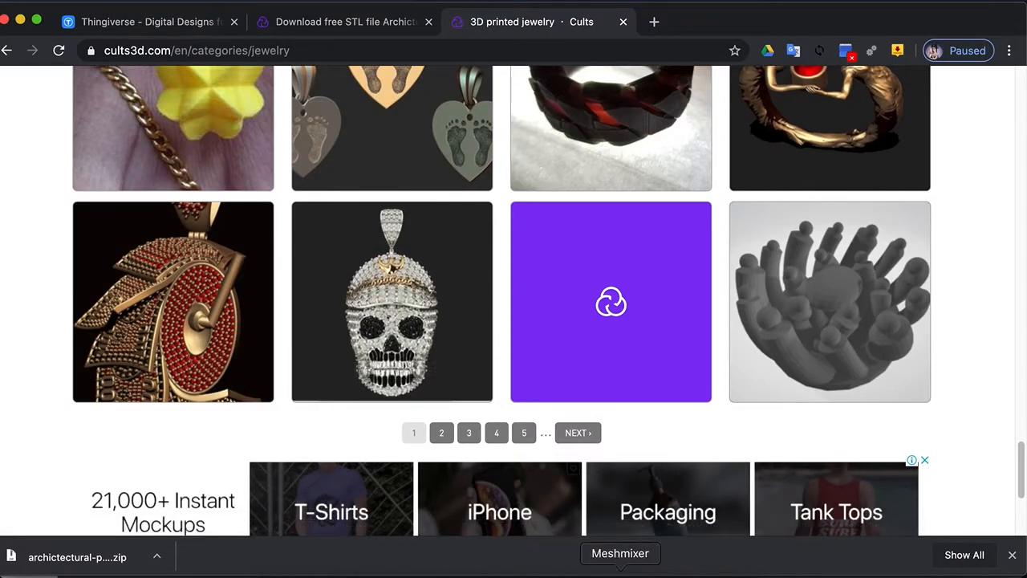
click(619, 553)
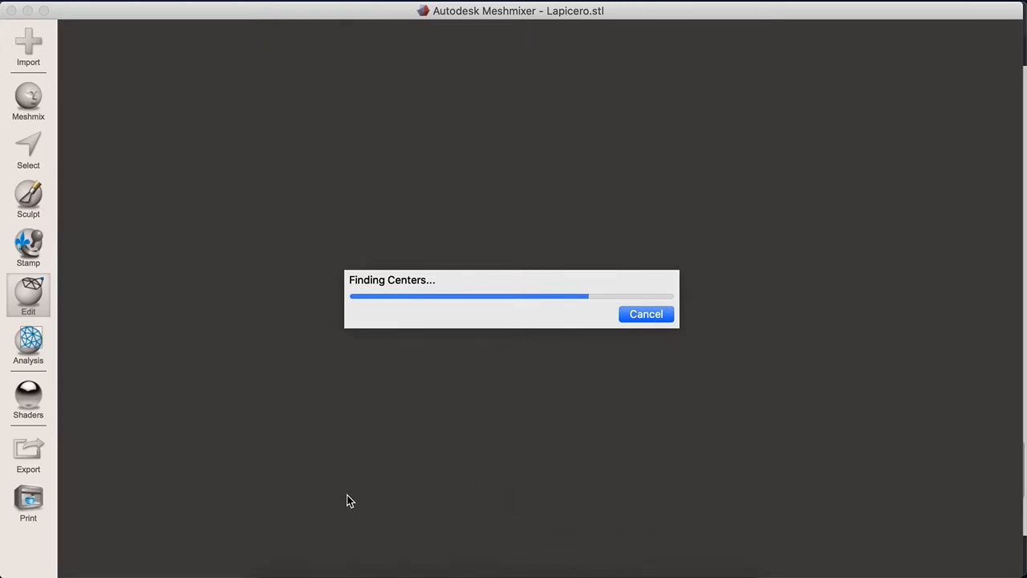
mouse_move(606, 322)
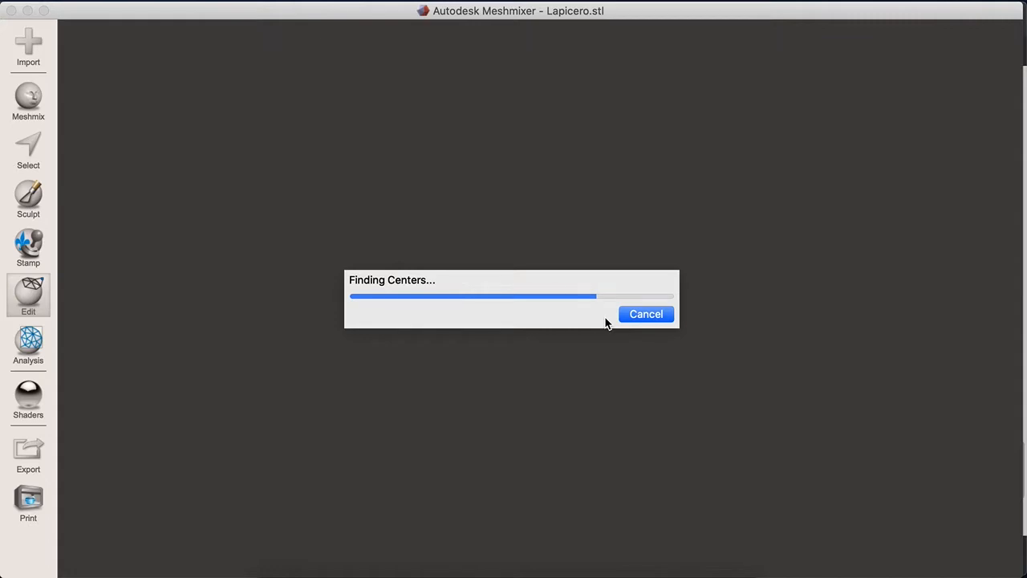
mouse_move(578, 355)
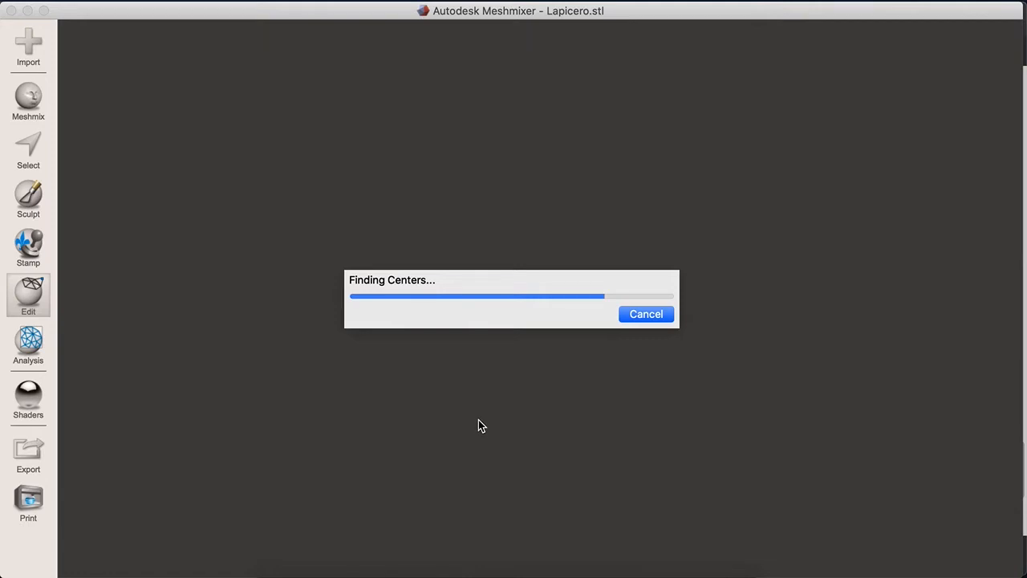
mouse_move(497, 343)
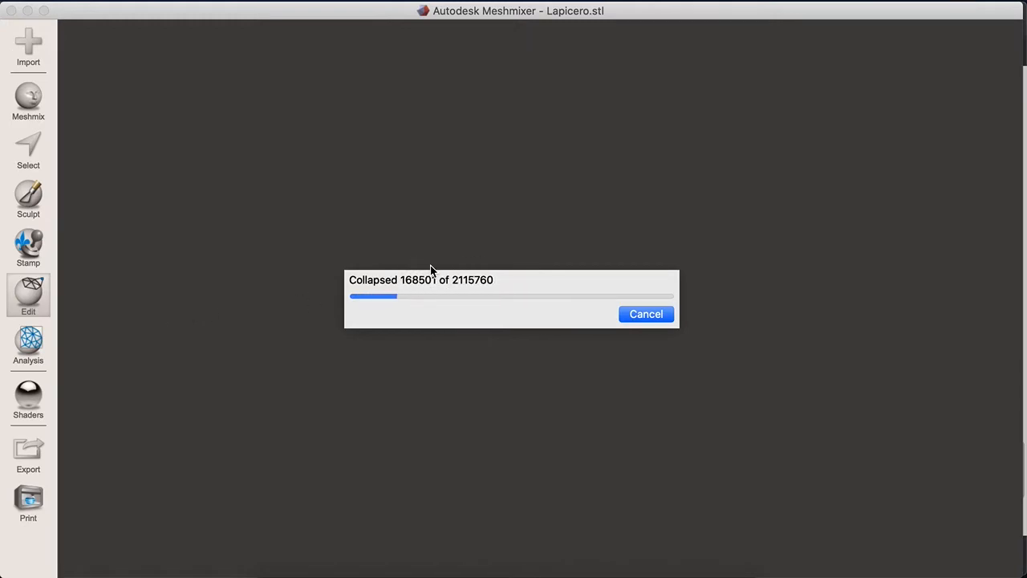
mouse_move(562, 273)
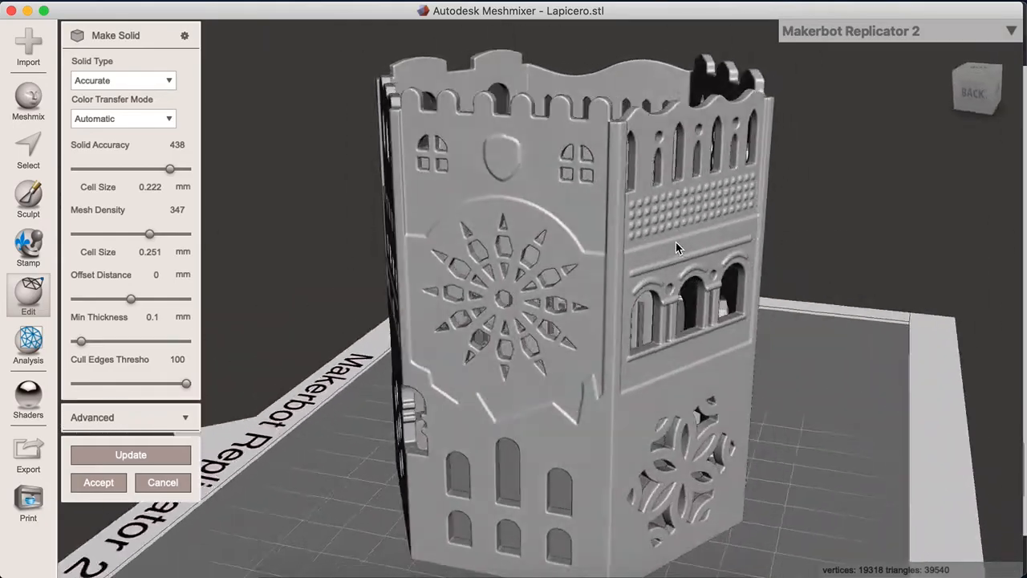
drag(677, 249, 393, 276)
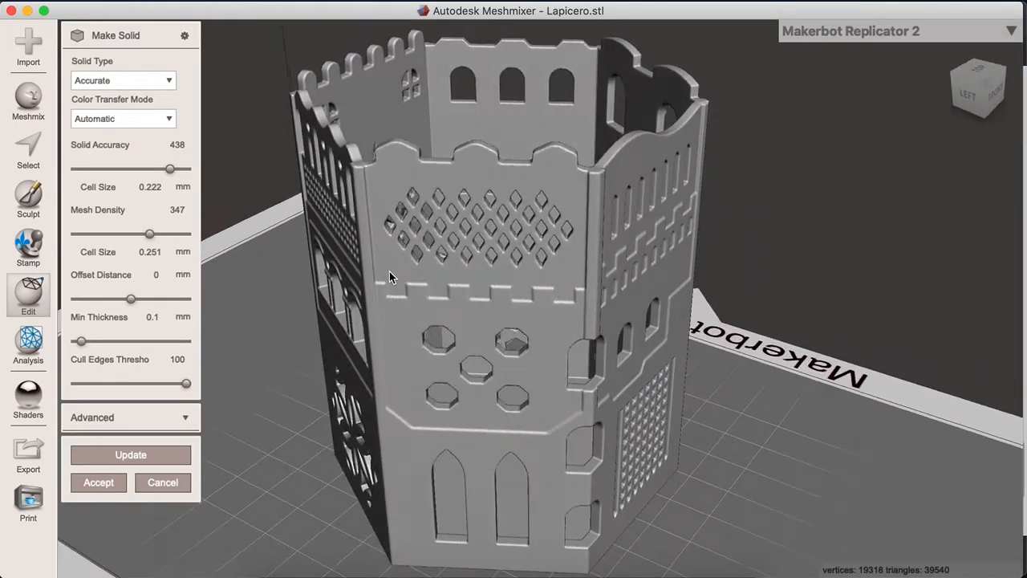
drag(389, 276, 276, 377)
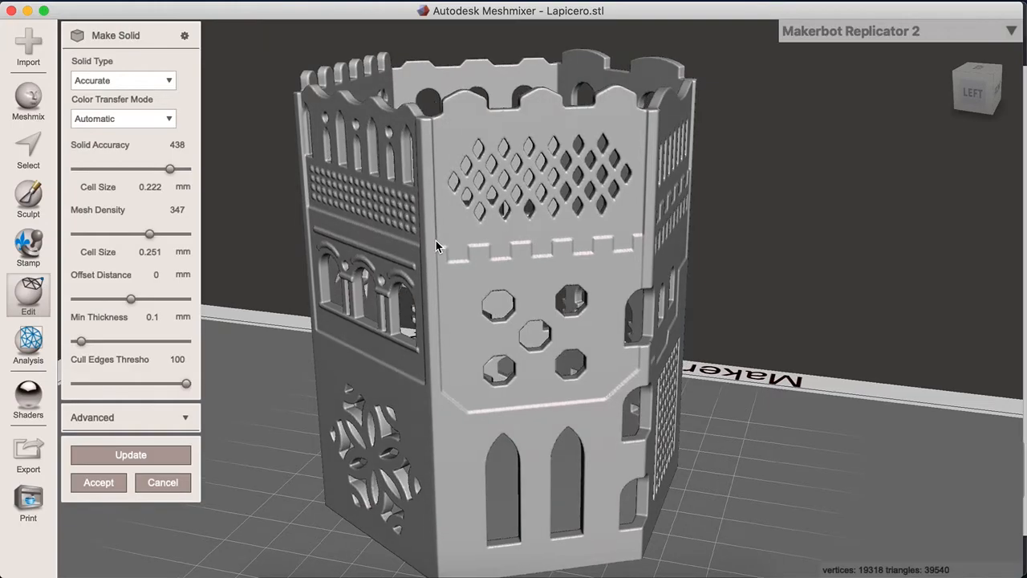
drag(436, 244, 565, 216)
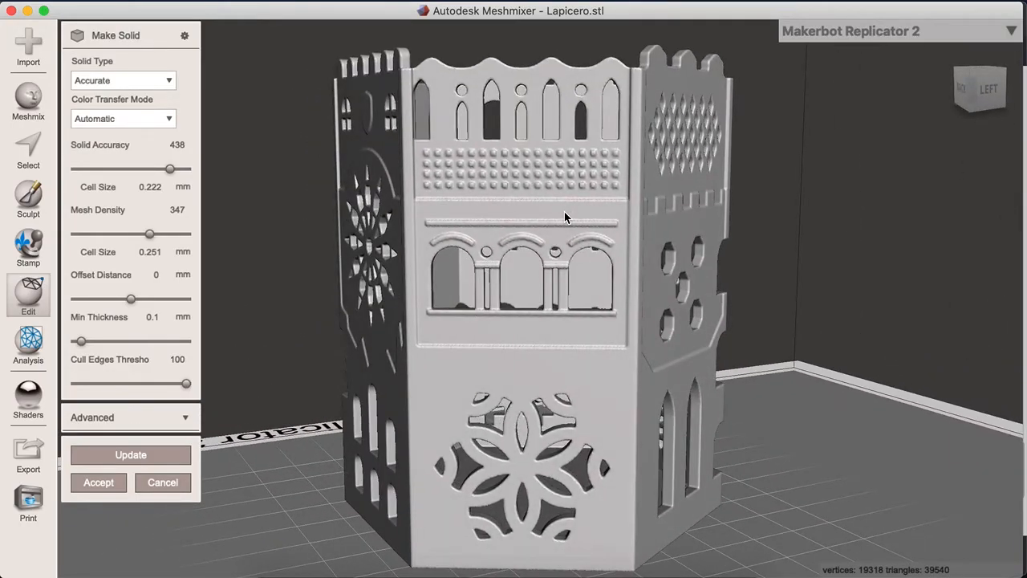
drag(565, 217, 462, 279)
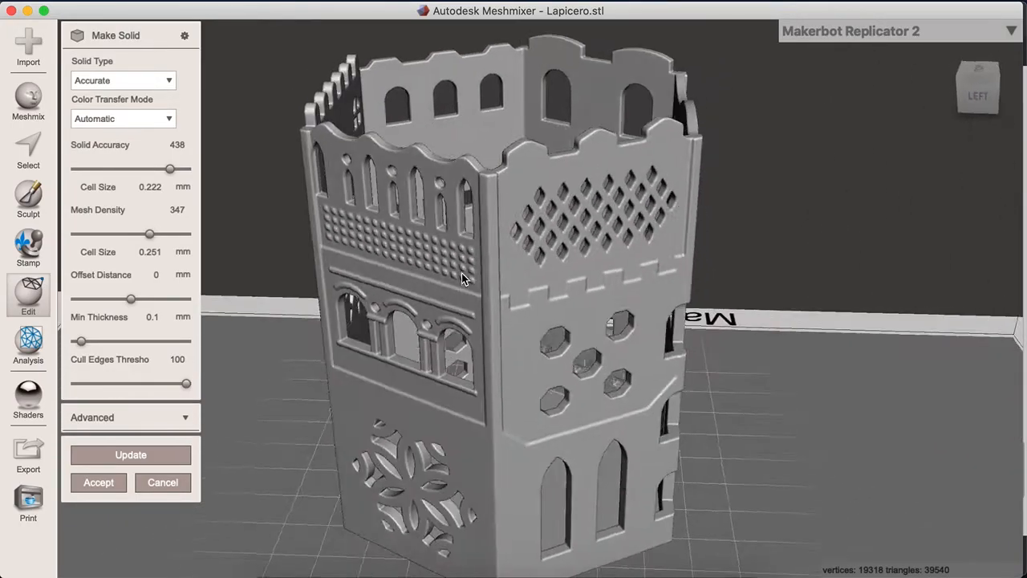
drag(462, 276, 269, 369)
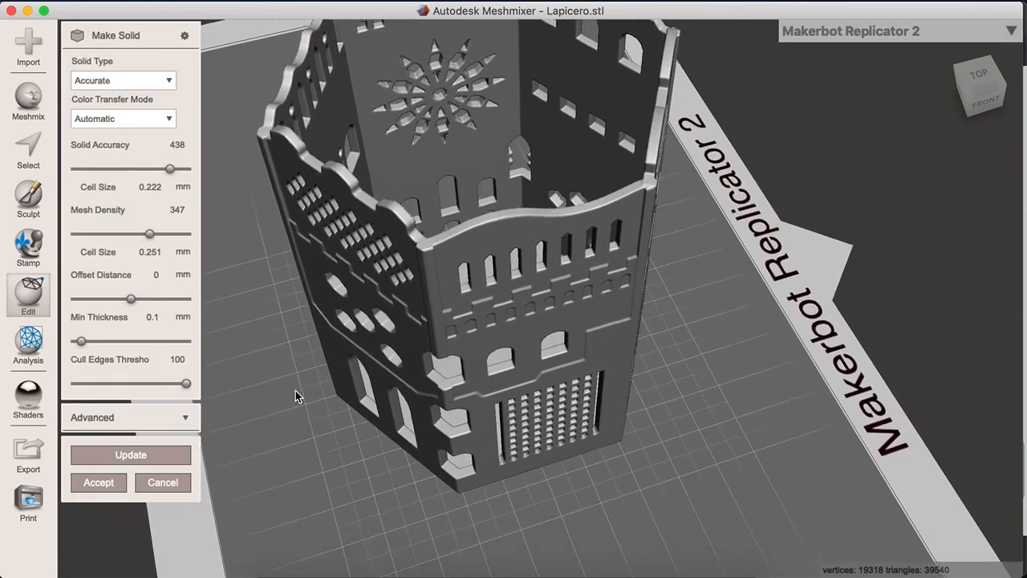
drag(297, 397, 331, 295)
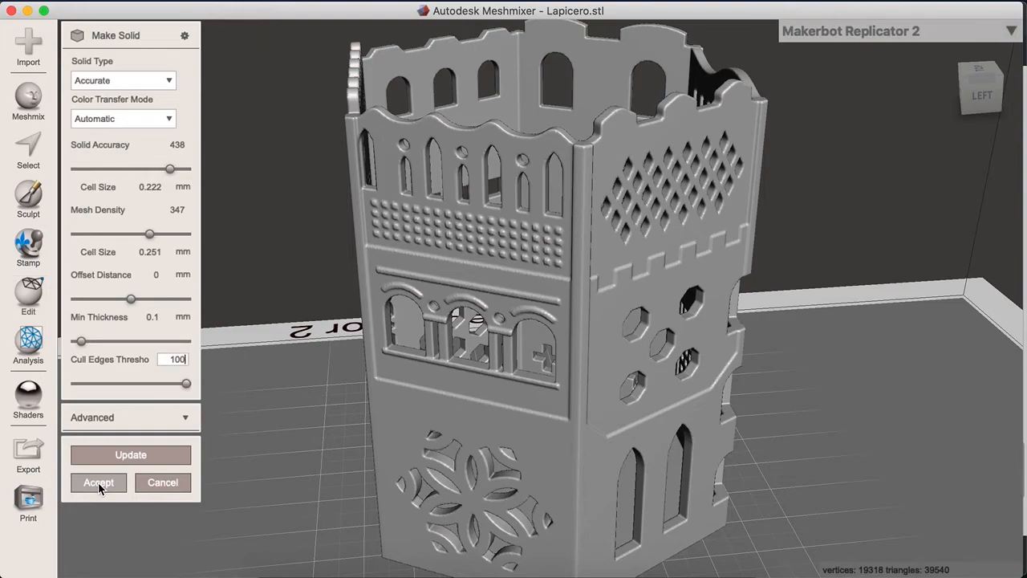
Accept the solid version of the holder and start exporting it.
click(98, 482)
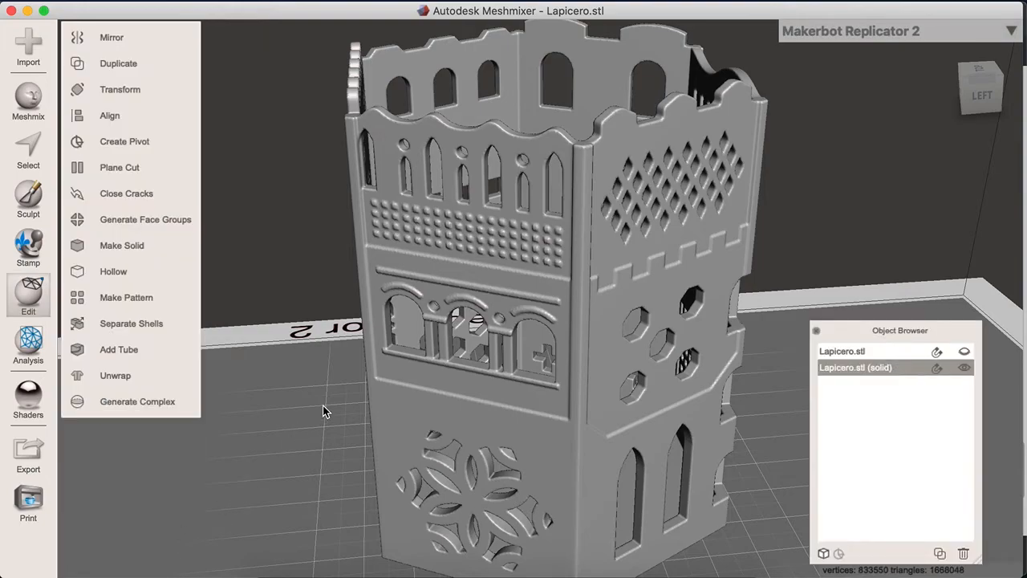
click(112, 3)
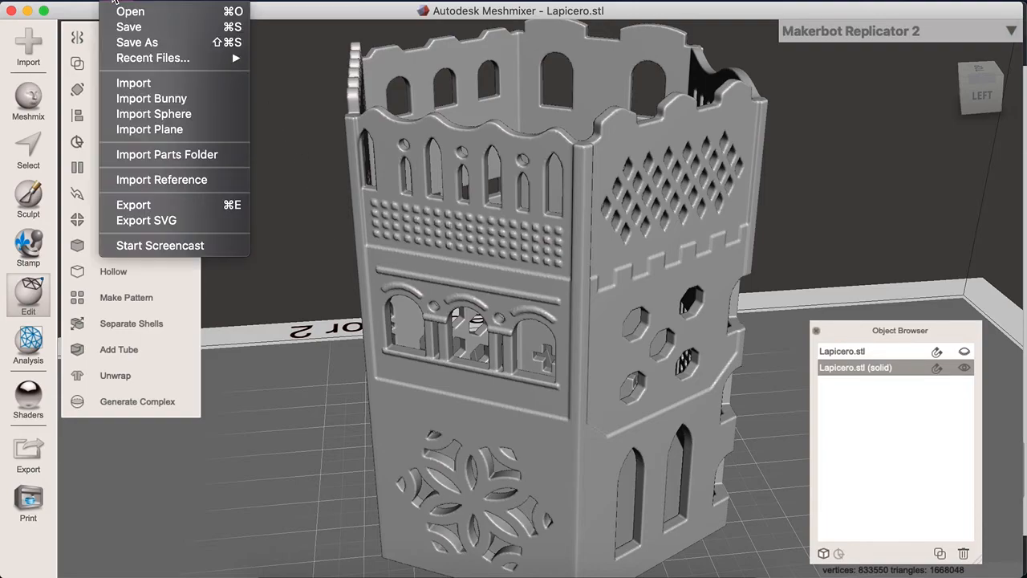
mouse_move(183, 205)
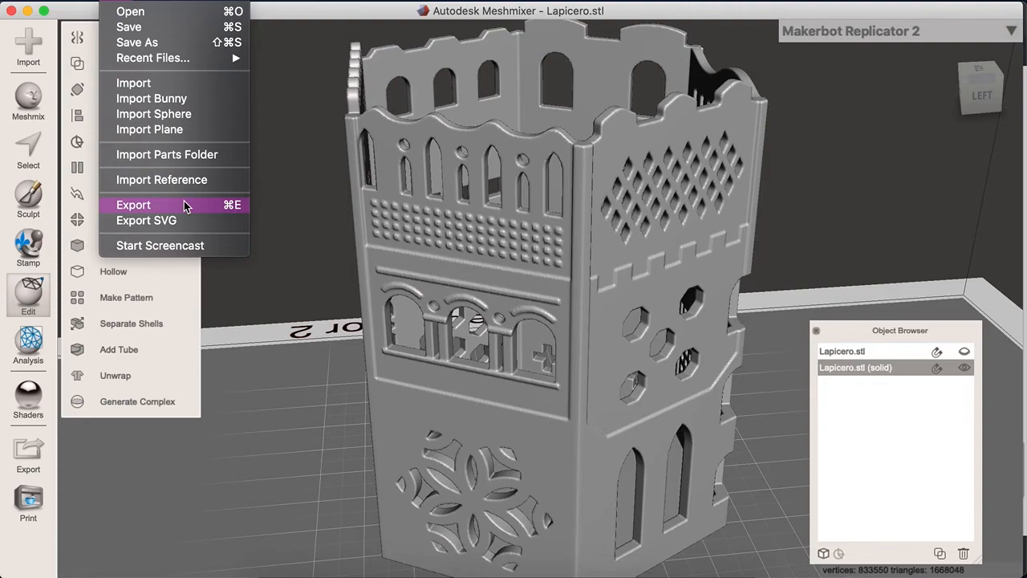
click(133, 206)
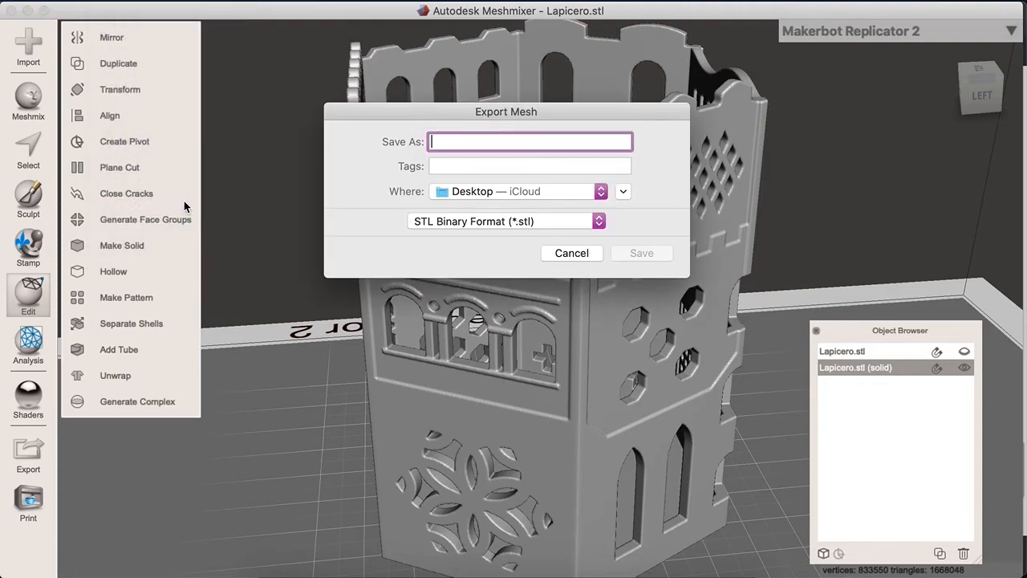
mouse_move(469, 233)
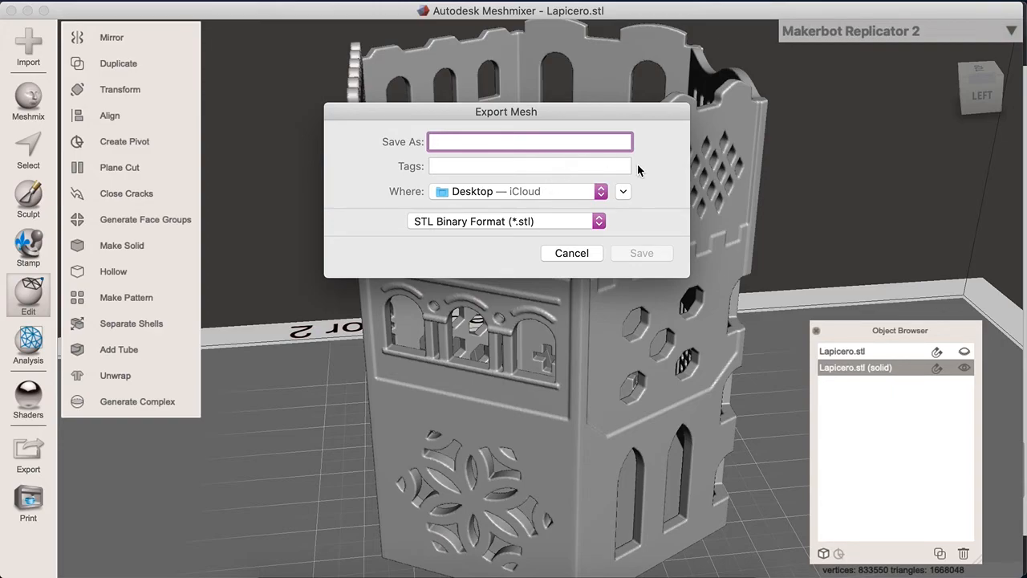
Save the export as a binary STL named 'Repair Pencil Holder' on the Desktop.
text(Repa)
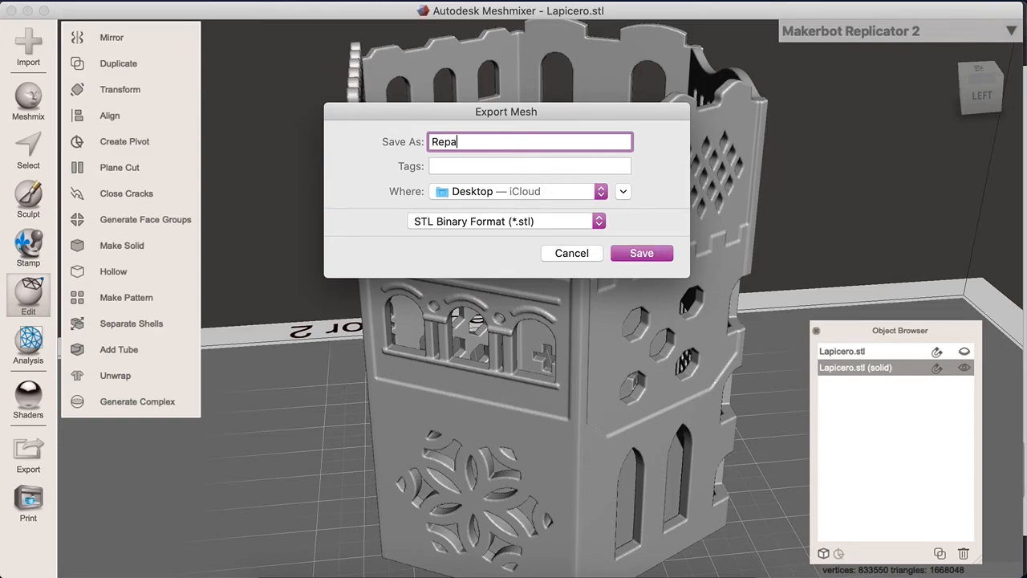
text(ir P)
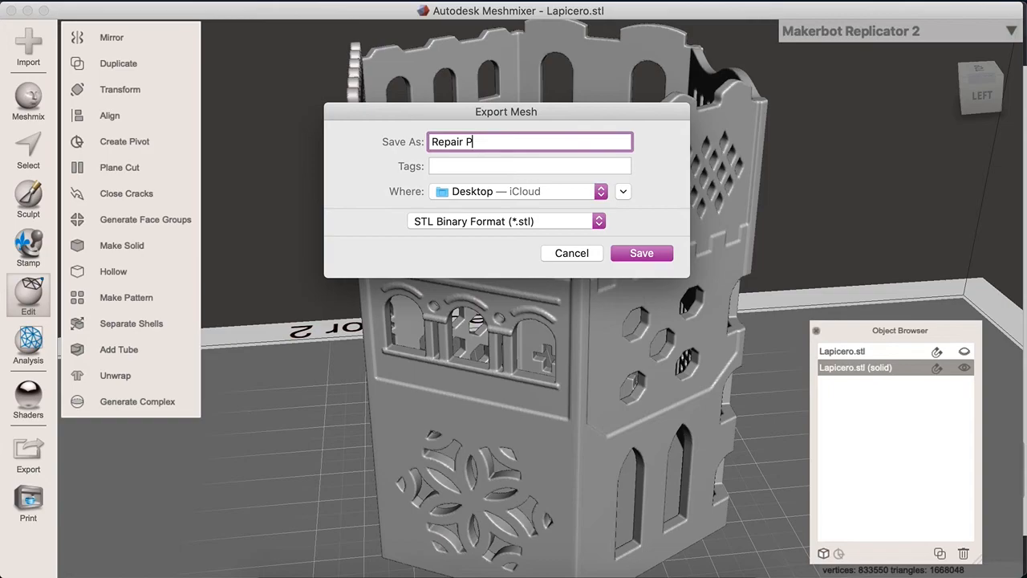
text(encil Ho)
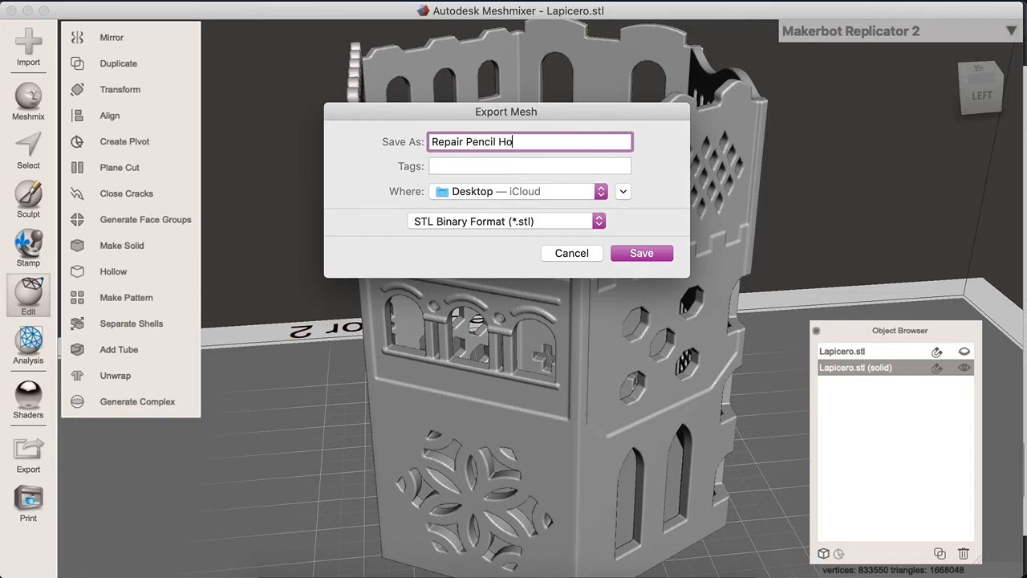
text(lder)
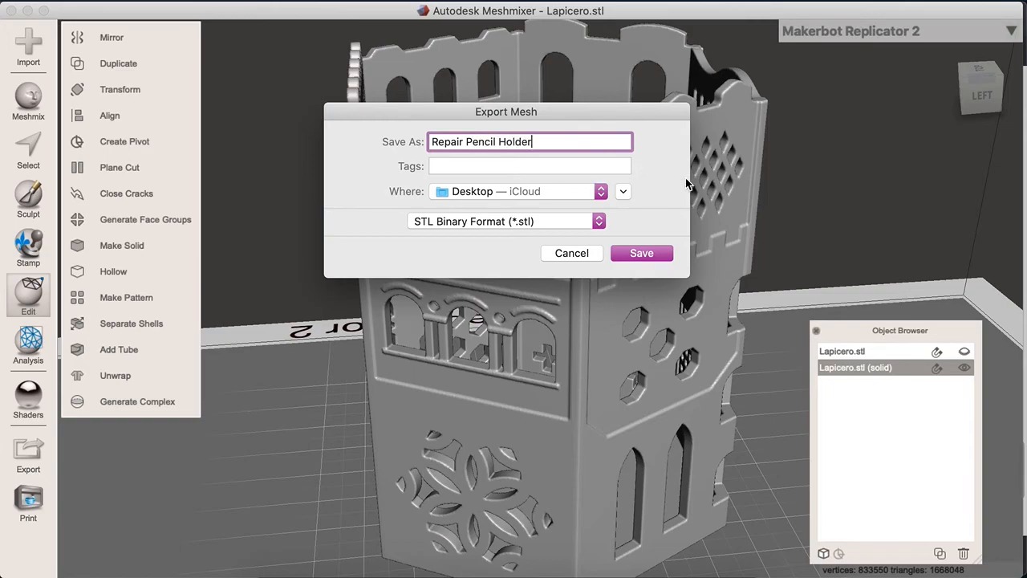
click(642, 254)
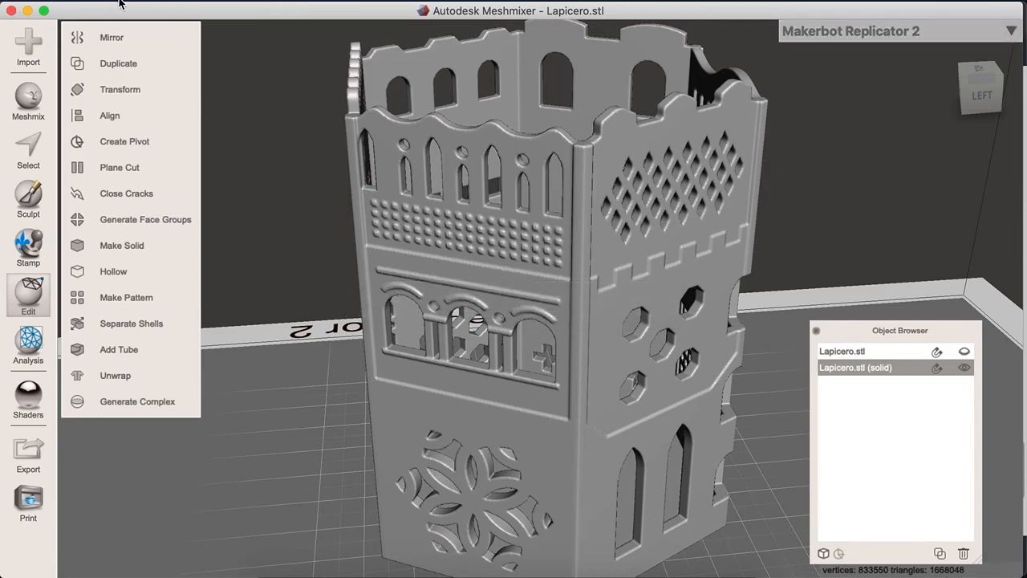
click(120, 5)
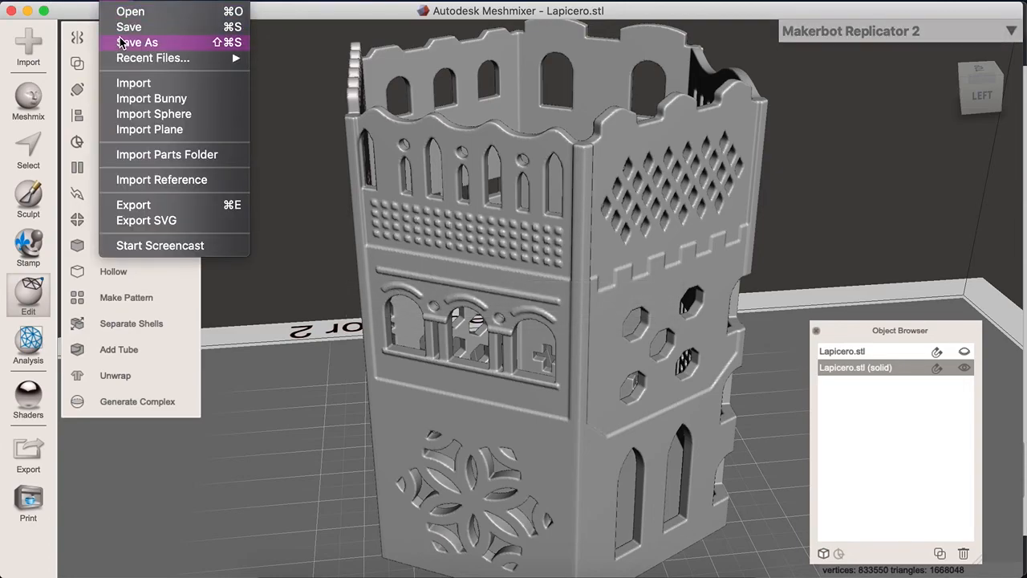
click(138, 41)
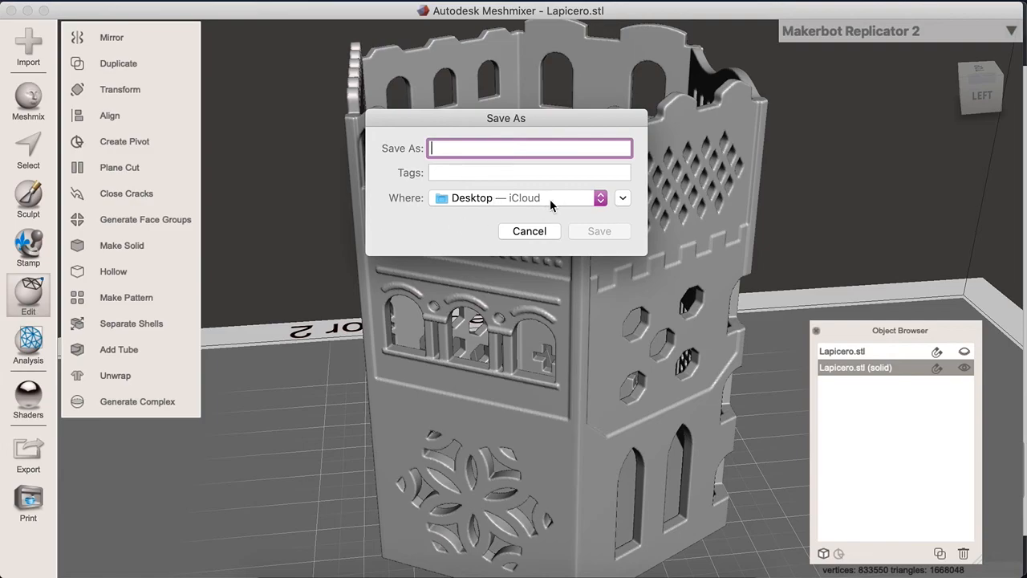
click(623, 199)
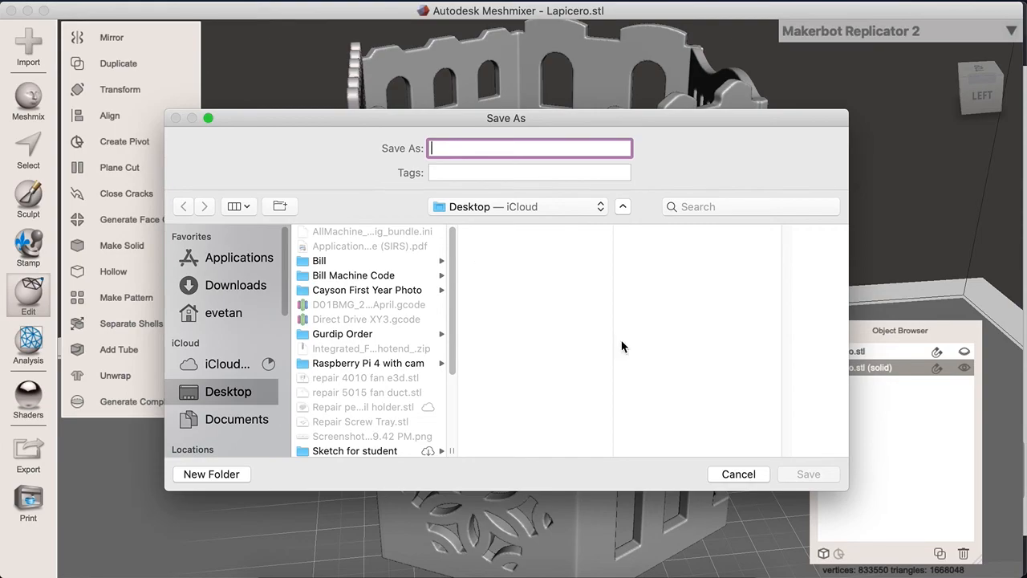
click(738, 474)
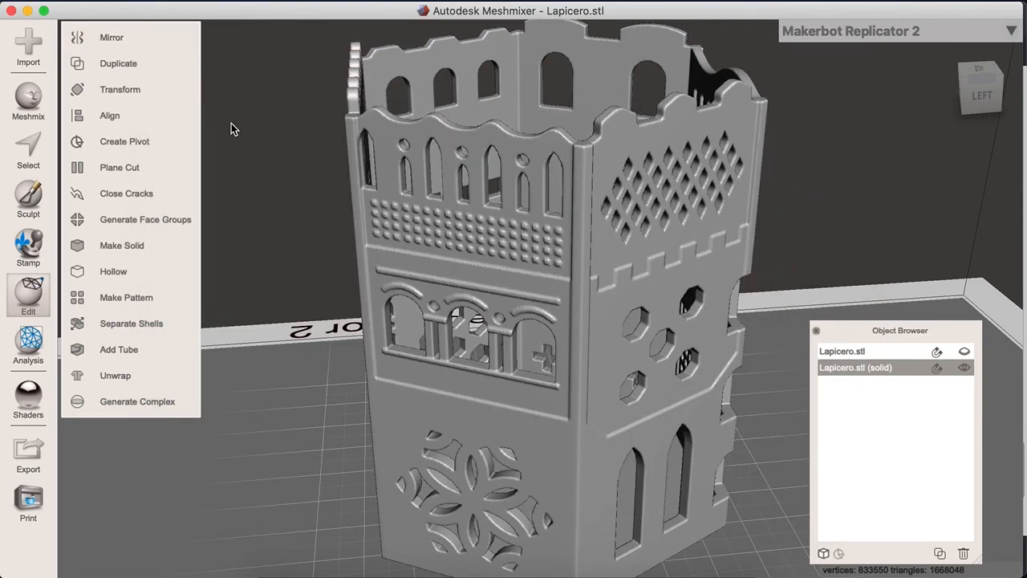